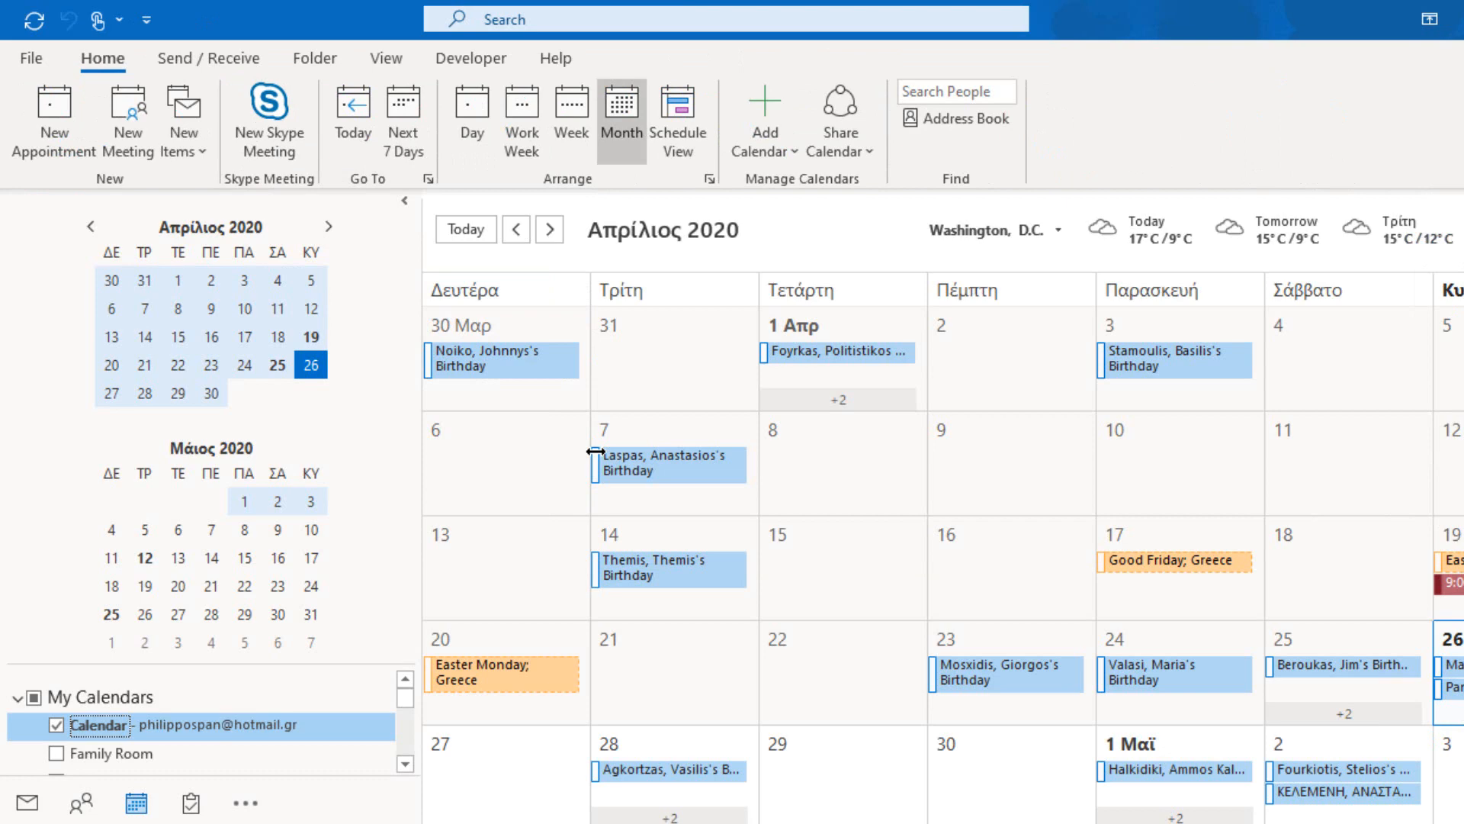
mouse_move(529, 254)
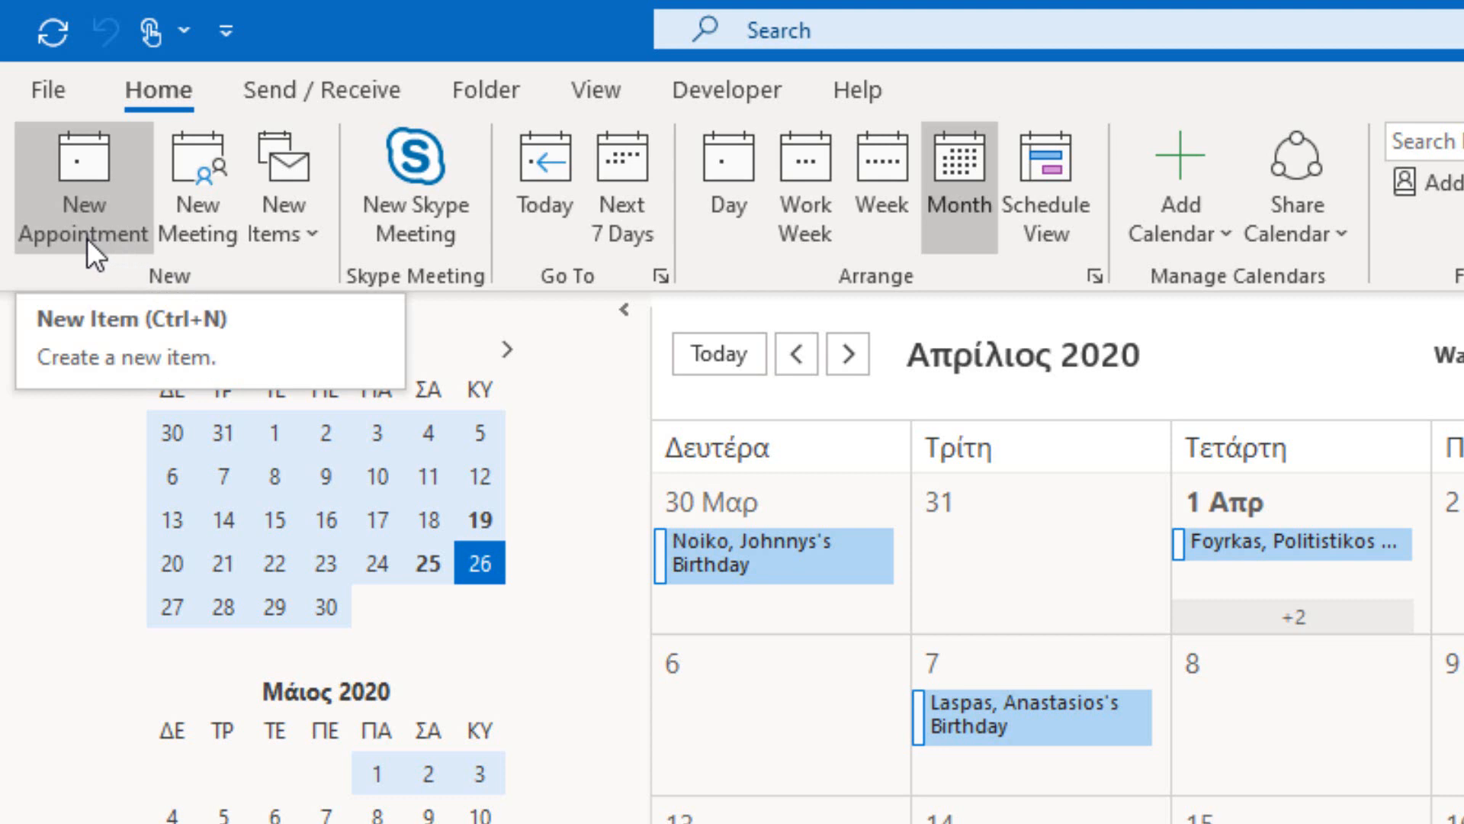
mouse_move(168, 259)
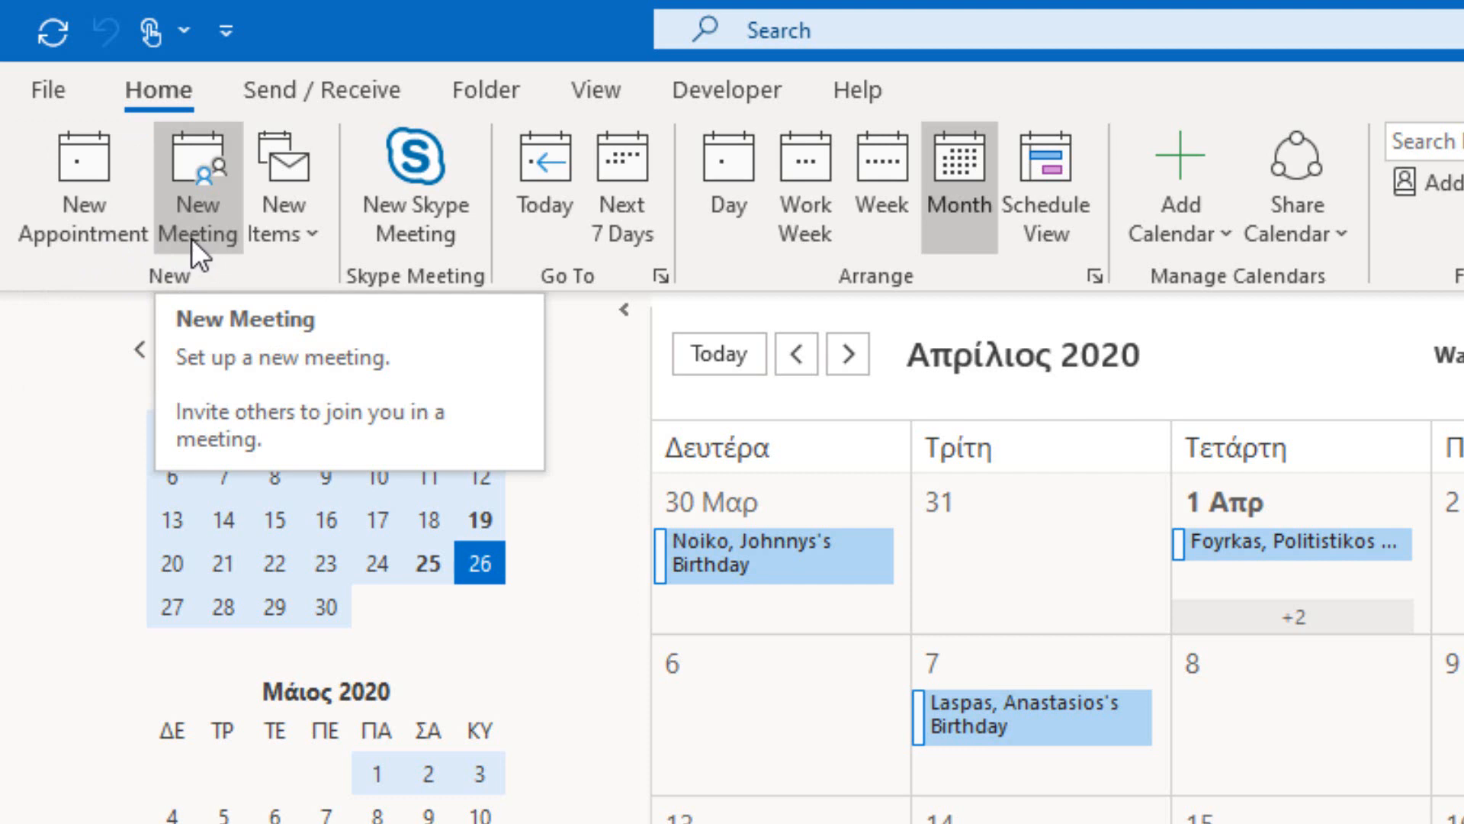
mouse_move(217, 192)
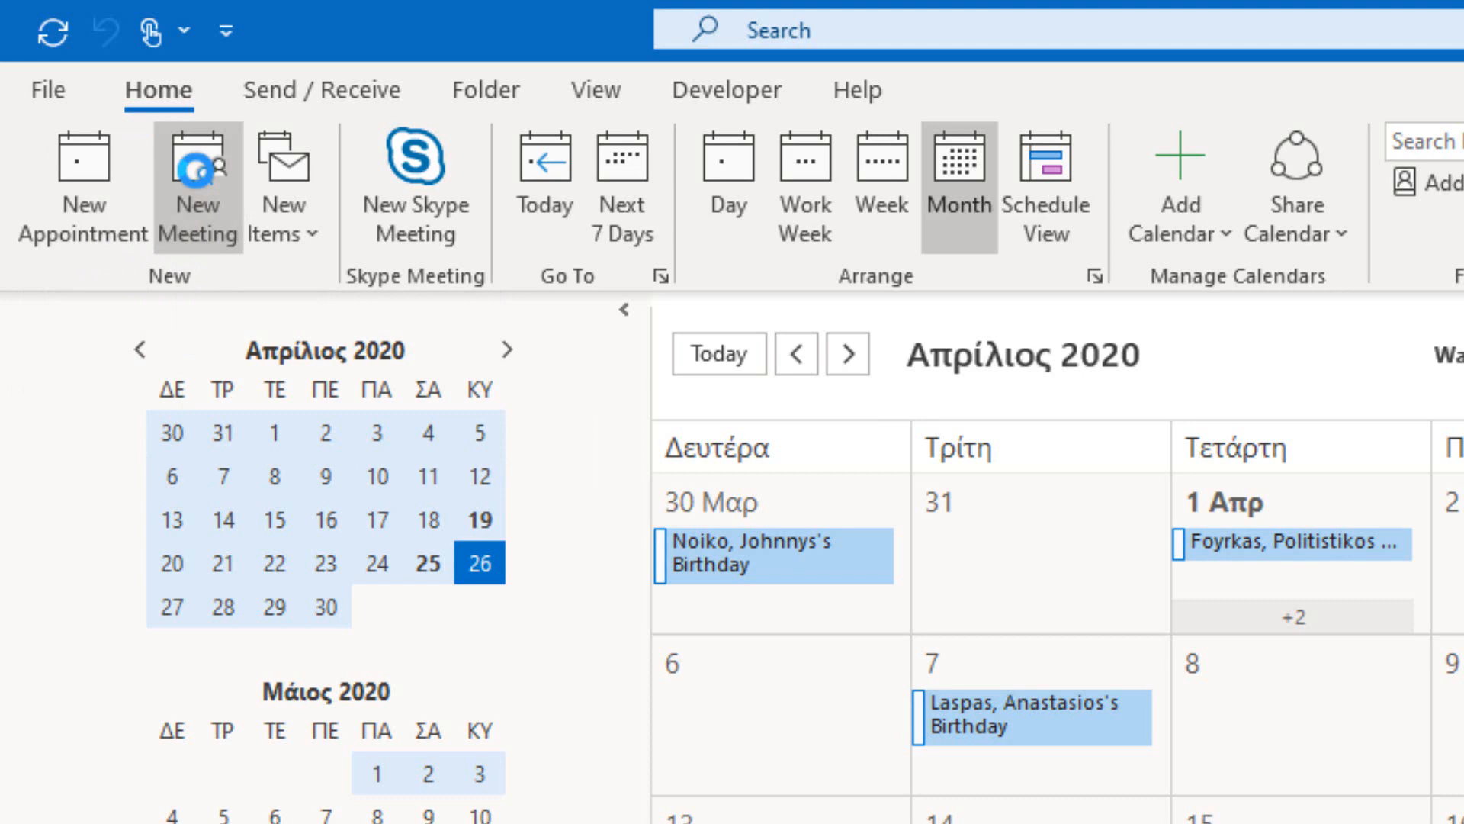
Step: Create a new meeting invitation from the April 2020 calendar
left_click(196, 187)
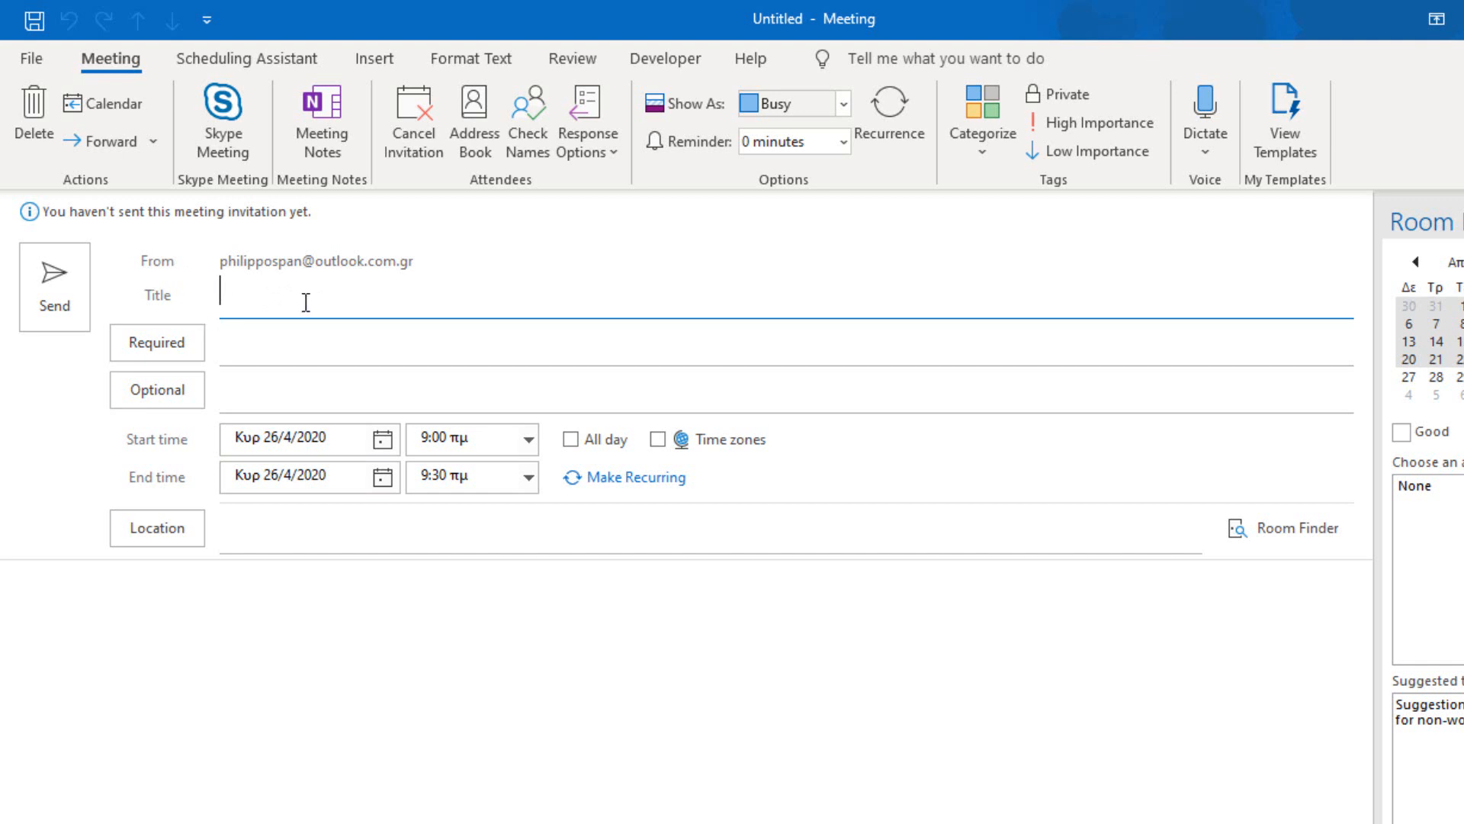
mouse_move(486, 276)
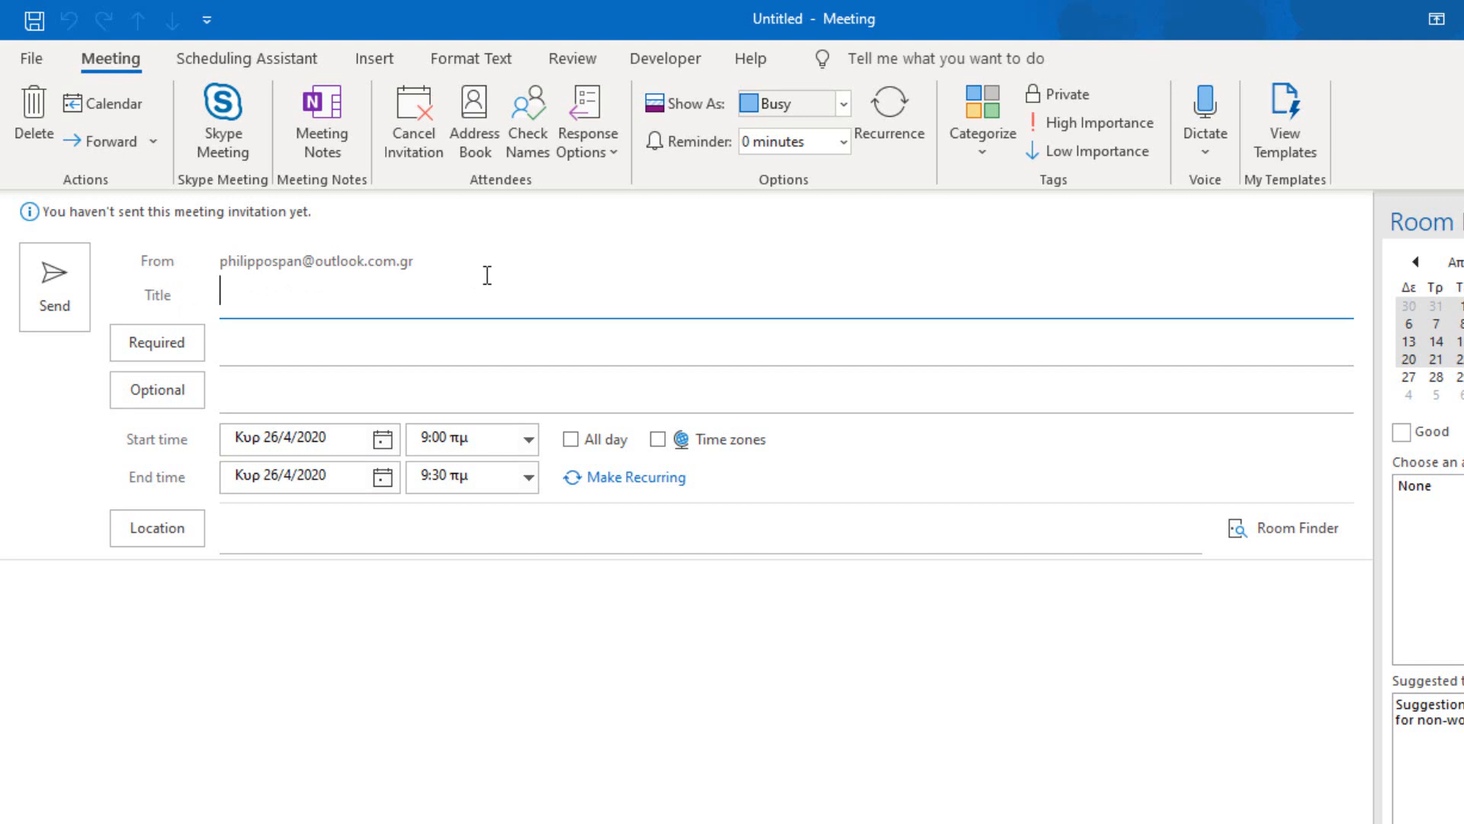
Step: Title the meeting 'Urgent Meeting'
type("Urgent")
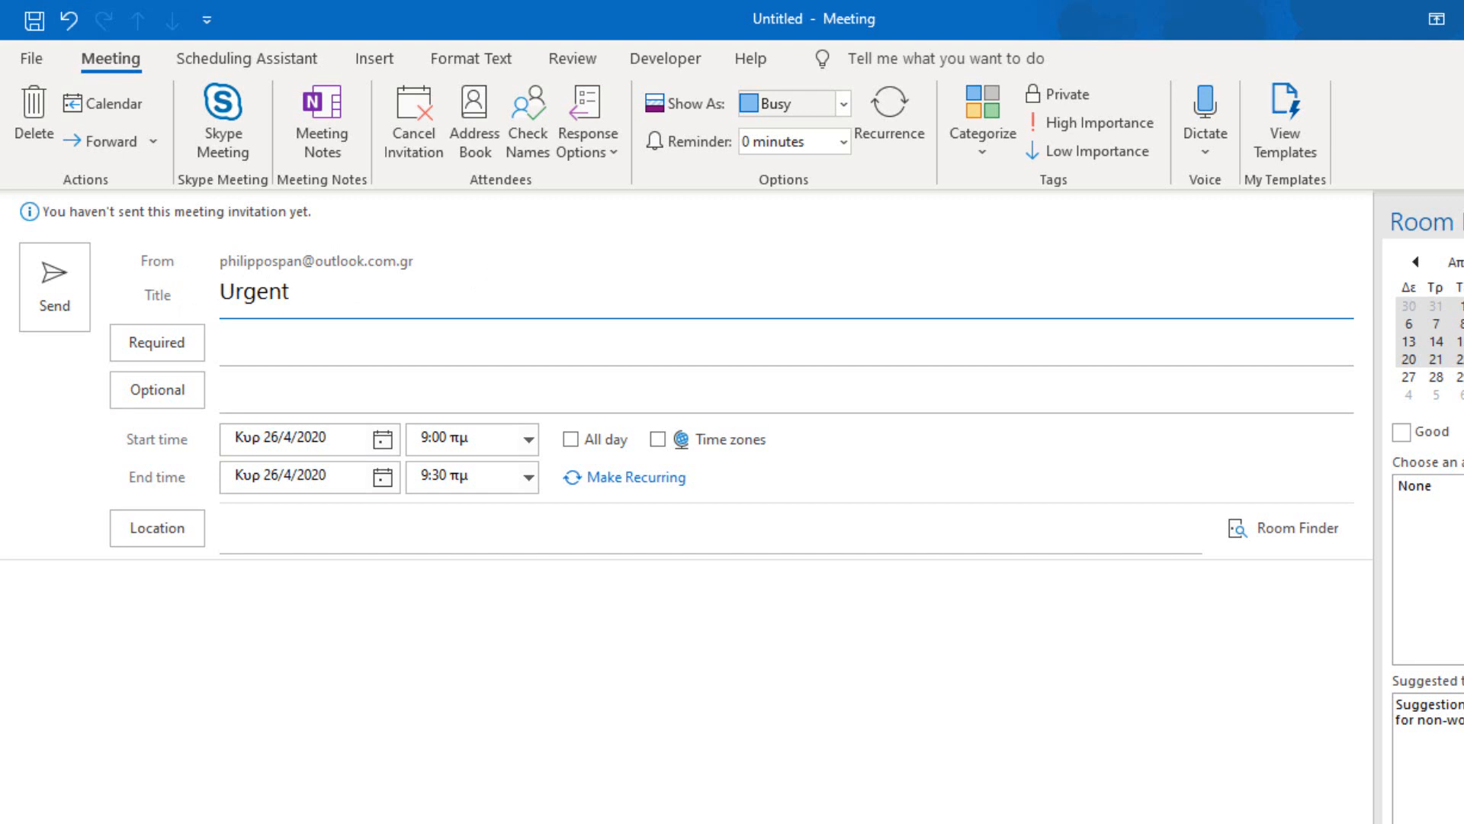
type("Meeting")
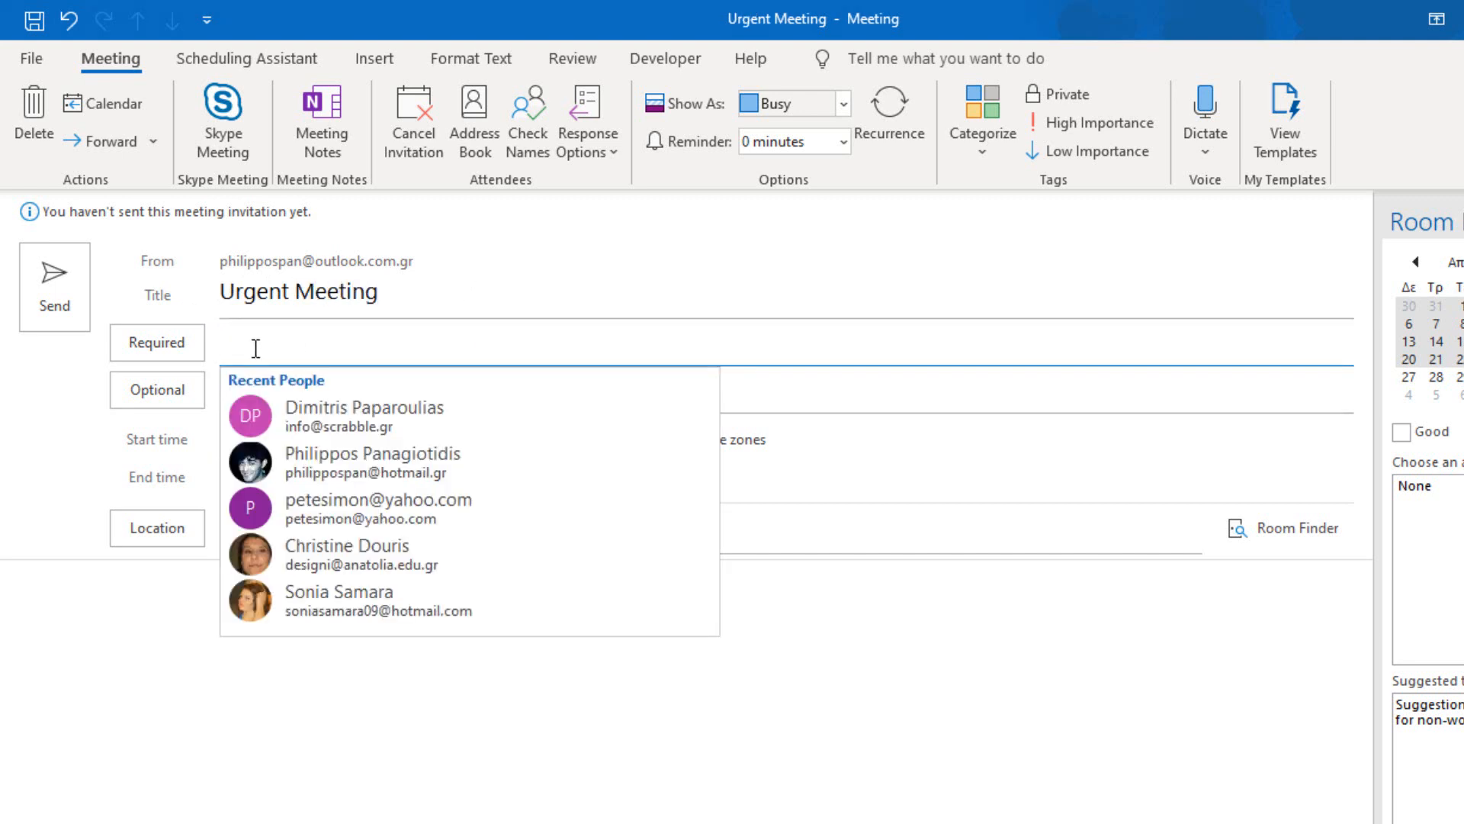
mouse_move(434, 561)
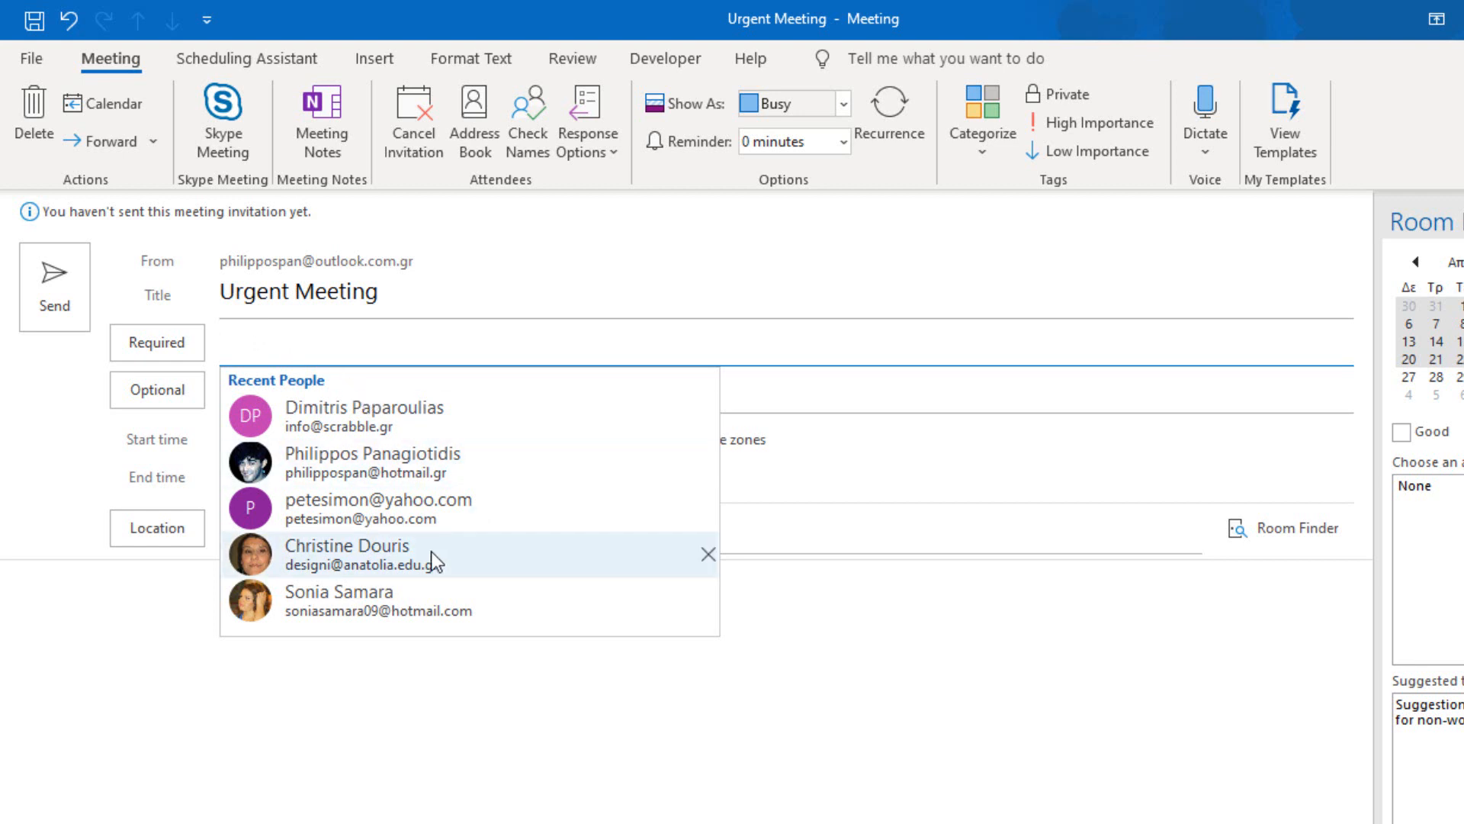
Step: Add two suggested contacts as required attendees and one as optional attendee
left_click(346, 554)
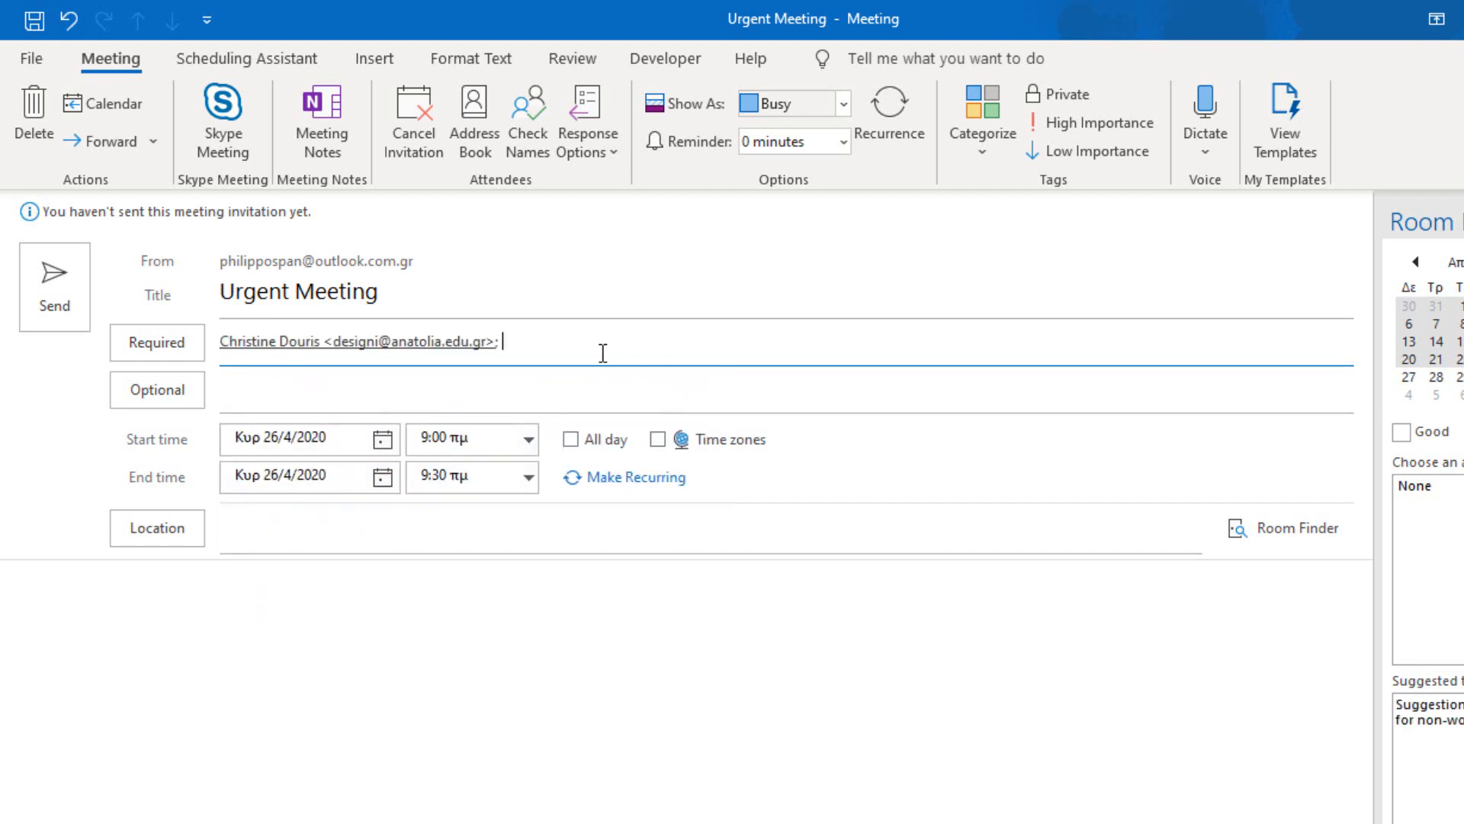
type("d")
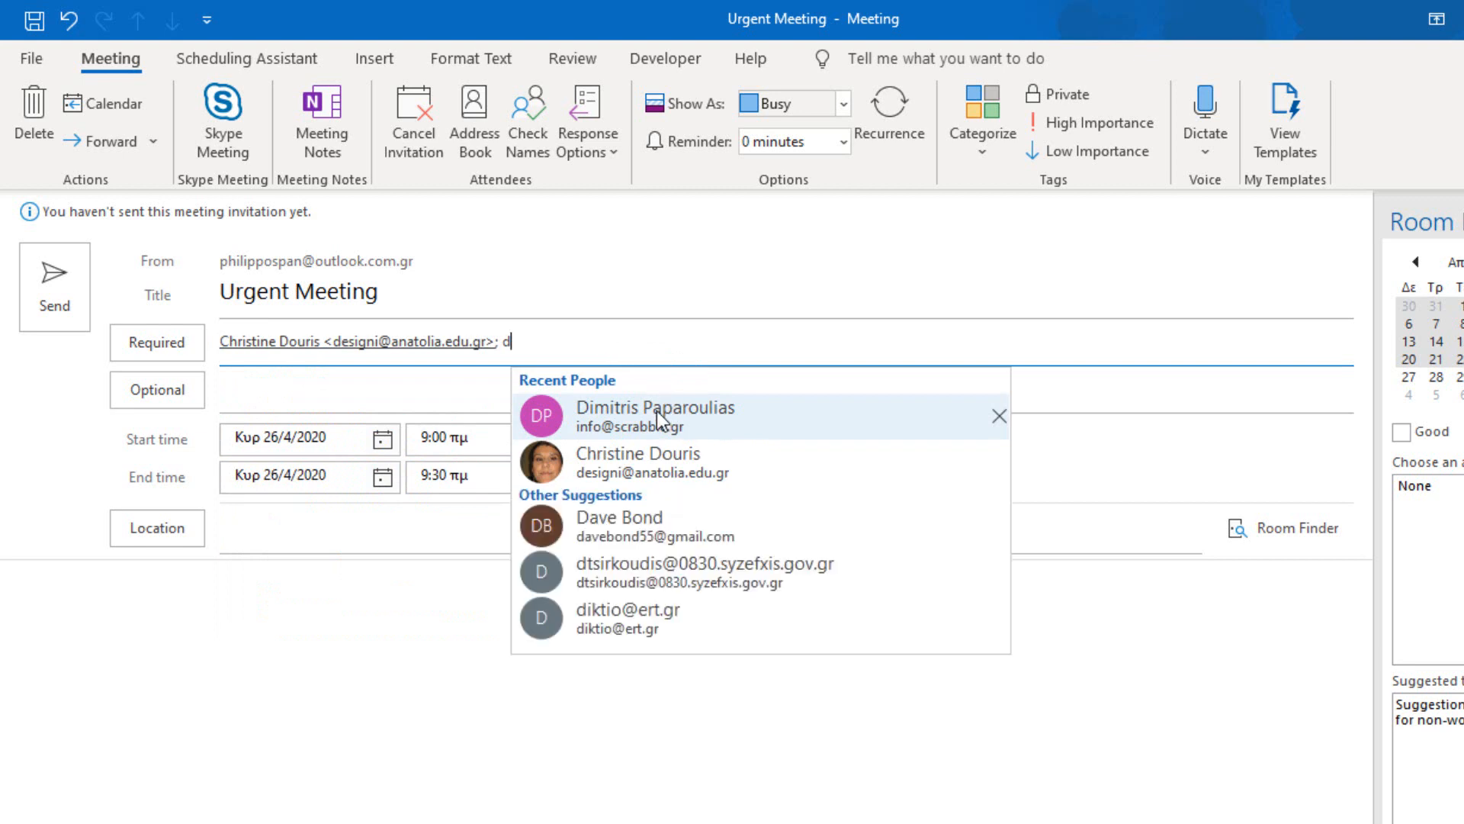
left_click(656, 415)
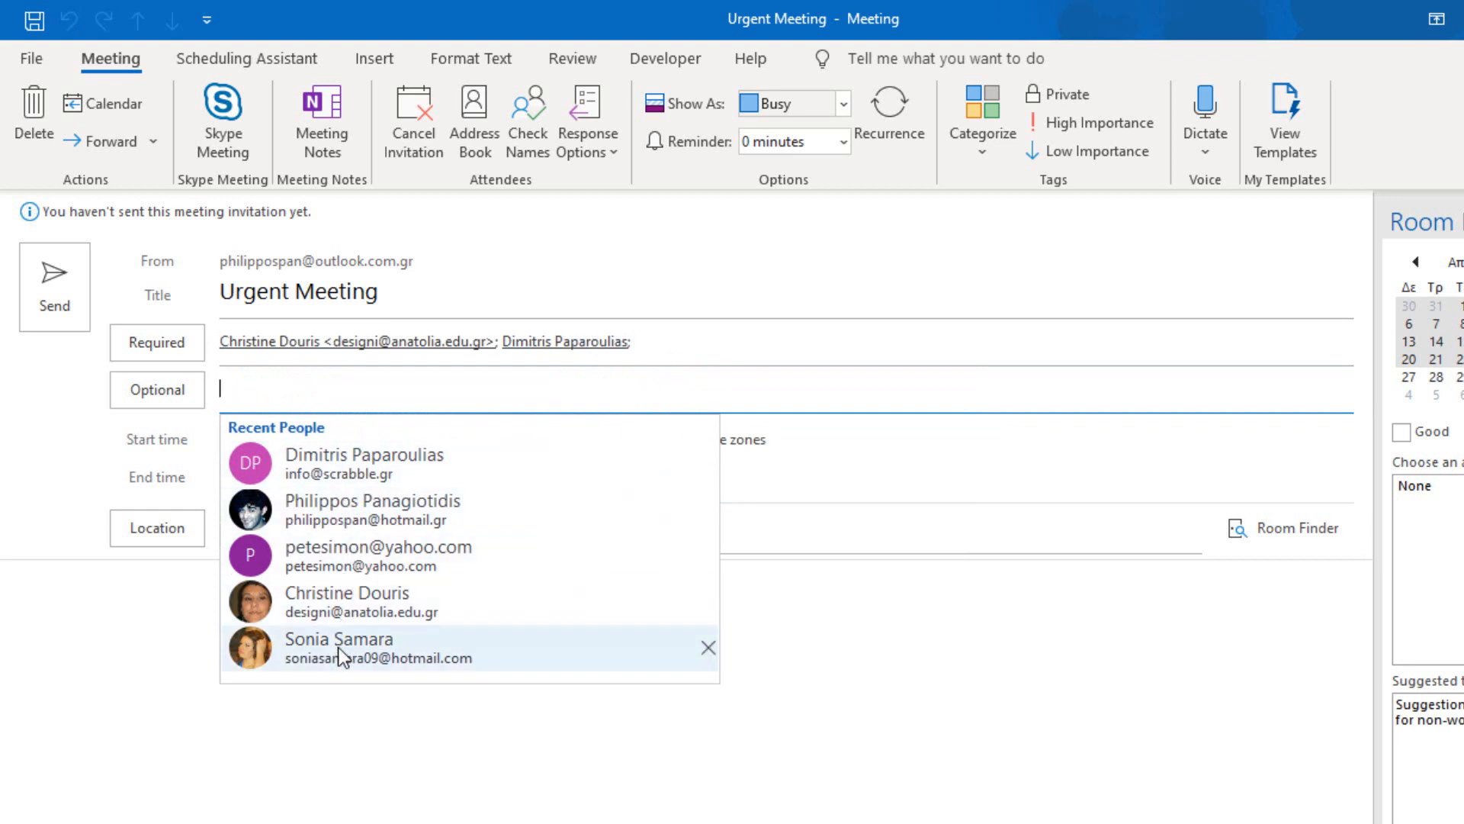
left_click(338, 647)
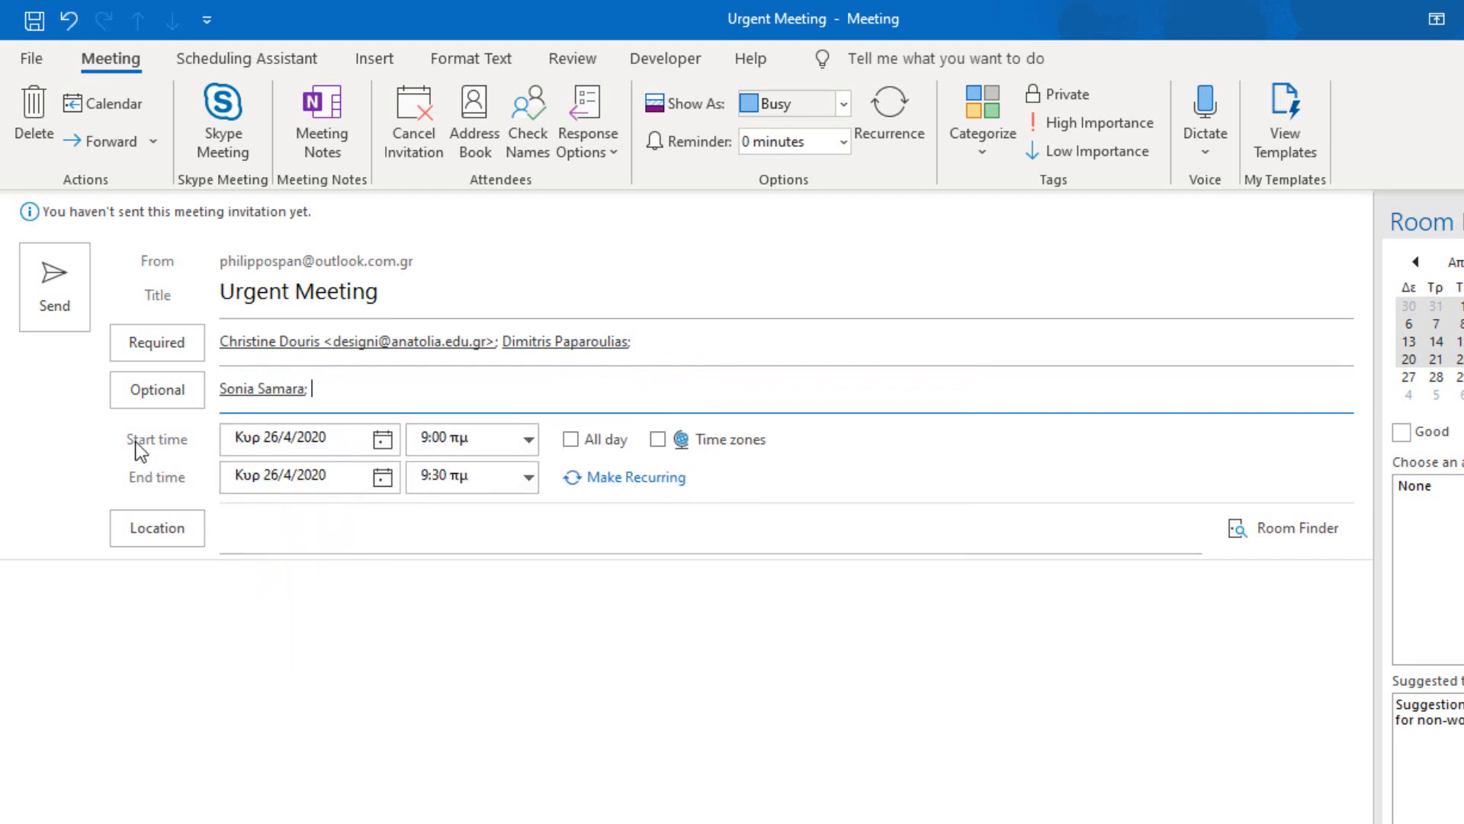
left_click(294, 438)
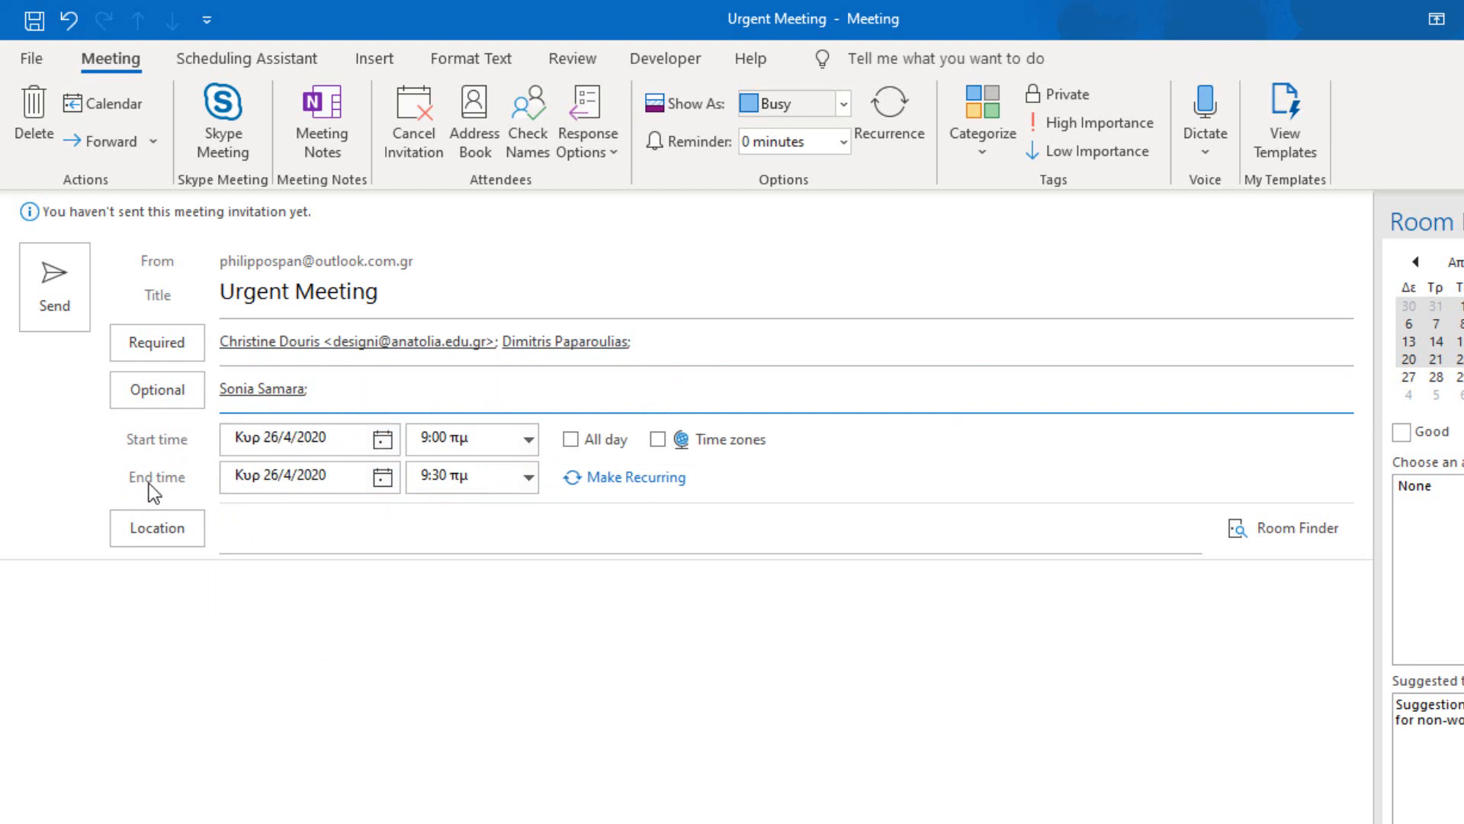
mouse_move(186, 489)
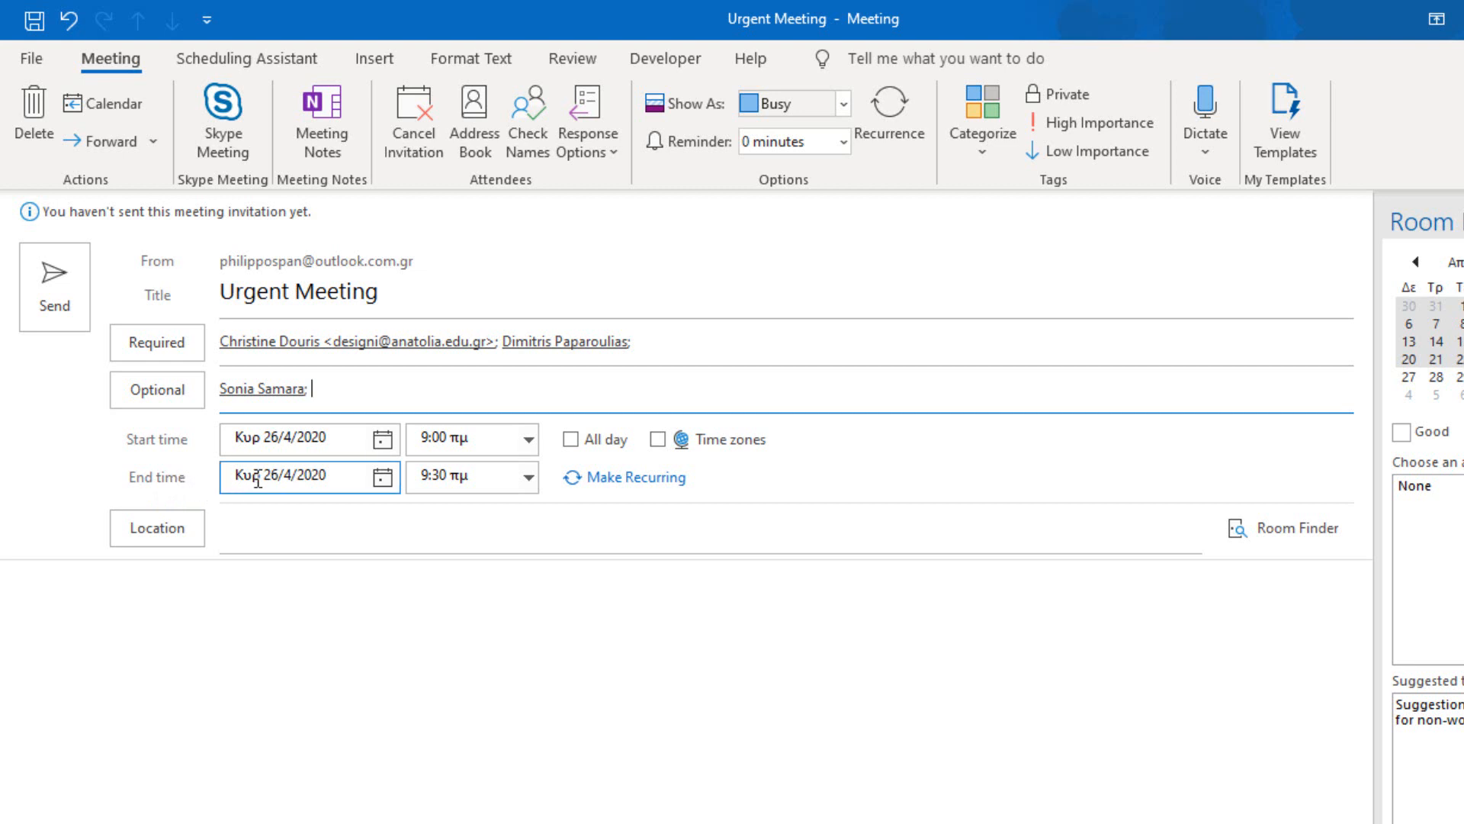
mouse_move(811, 428)
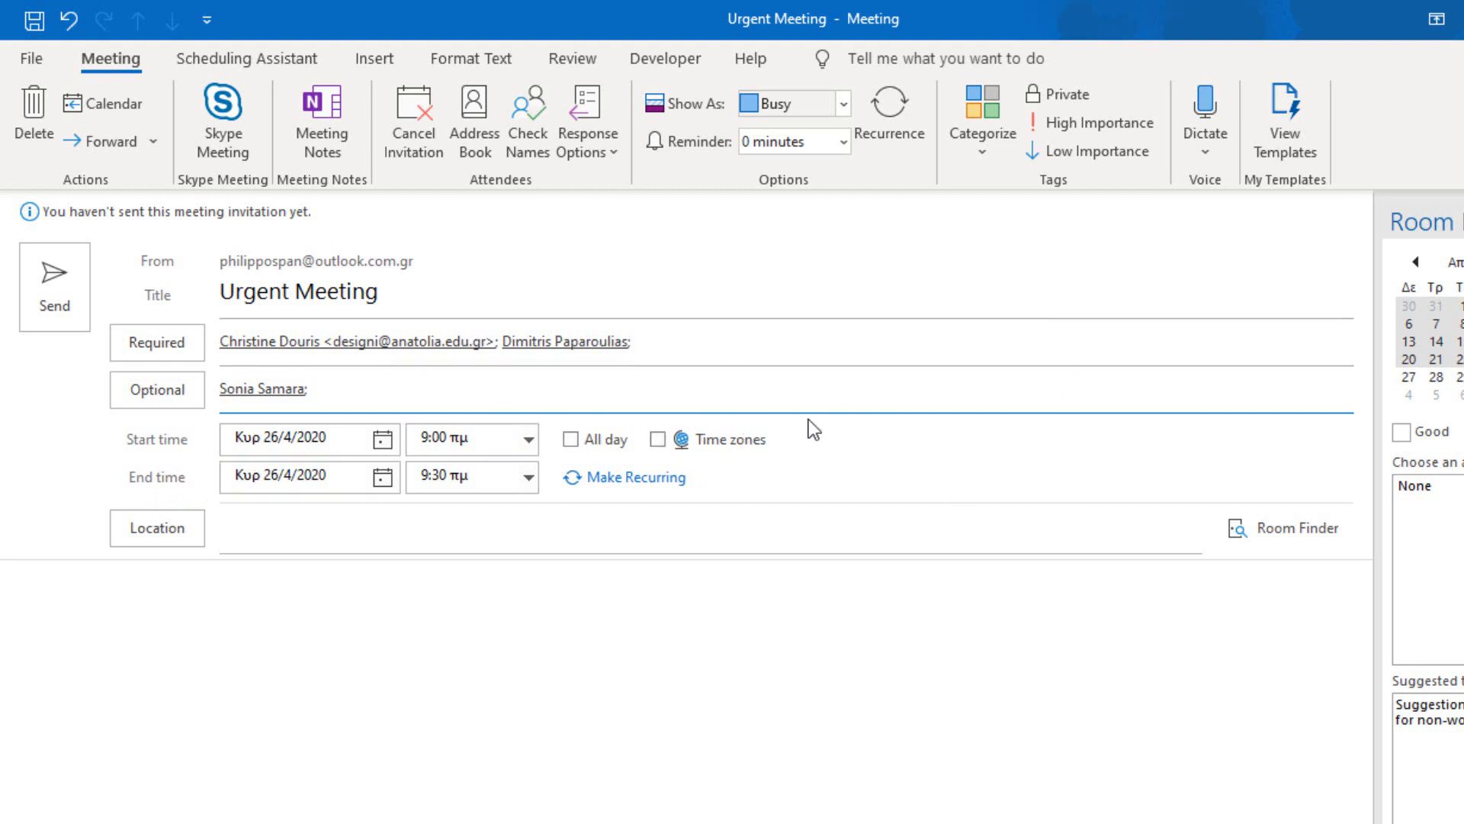
left_click(313, 389)
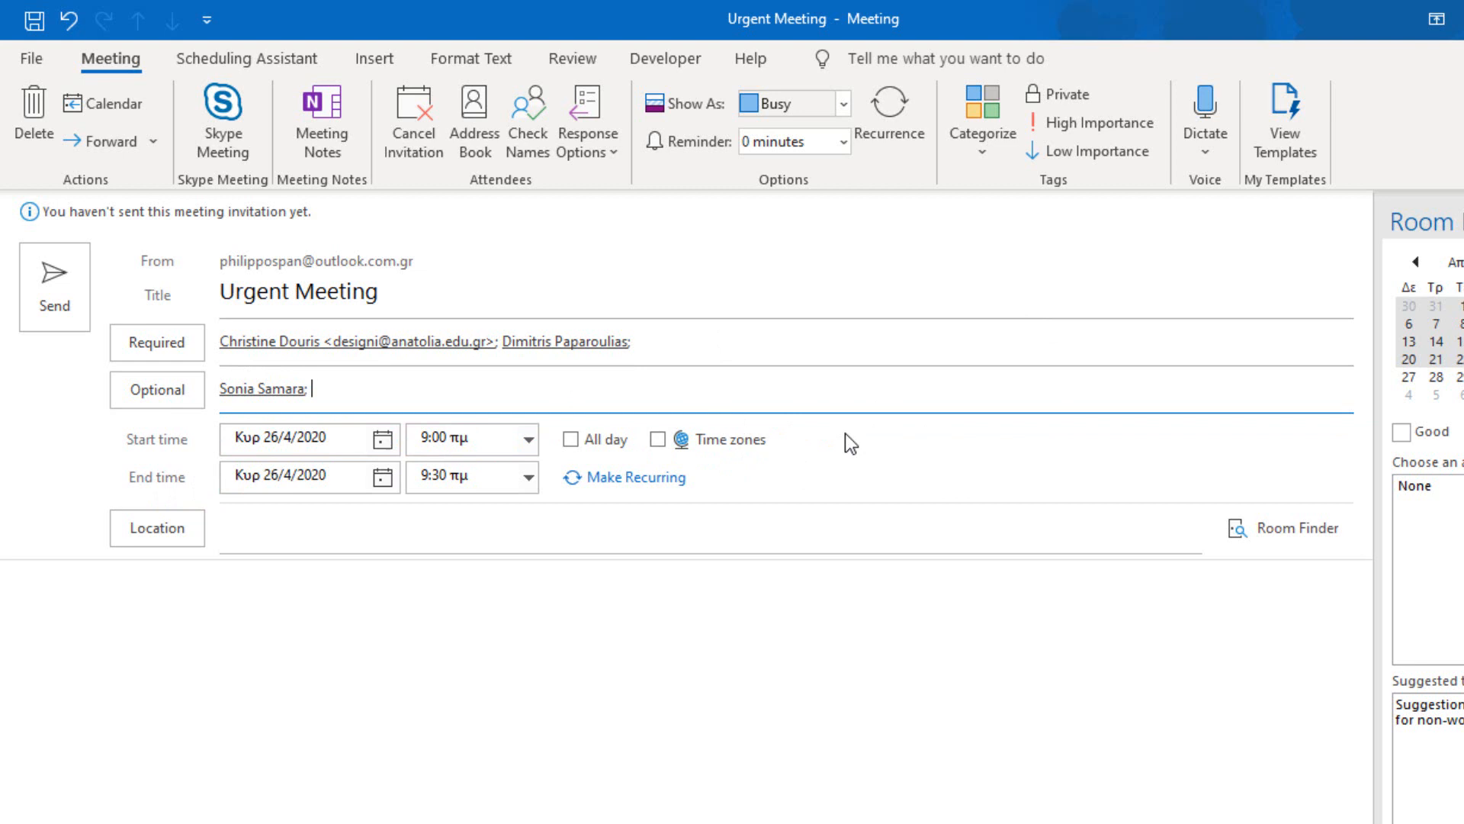
left_click(274, 527)
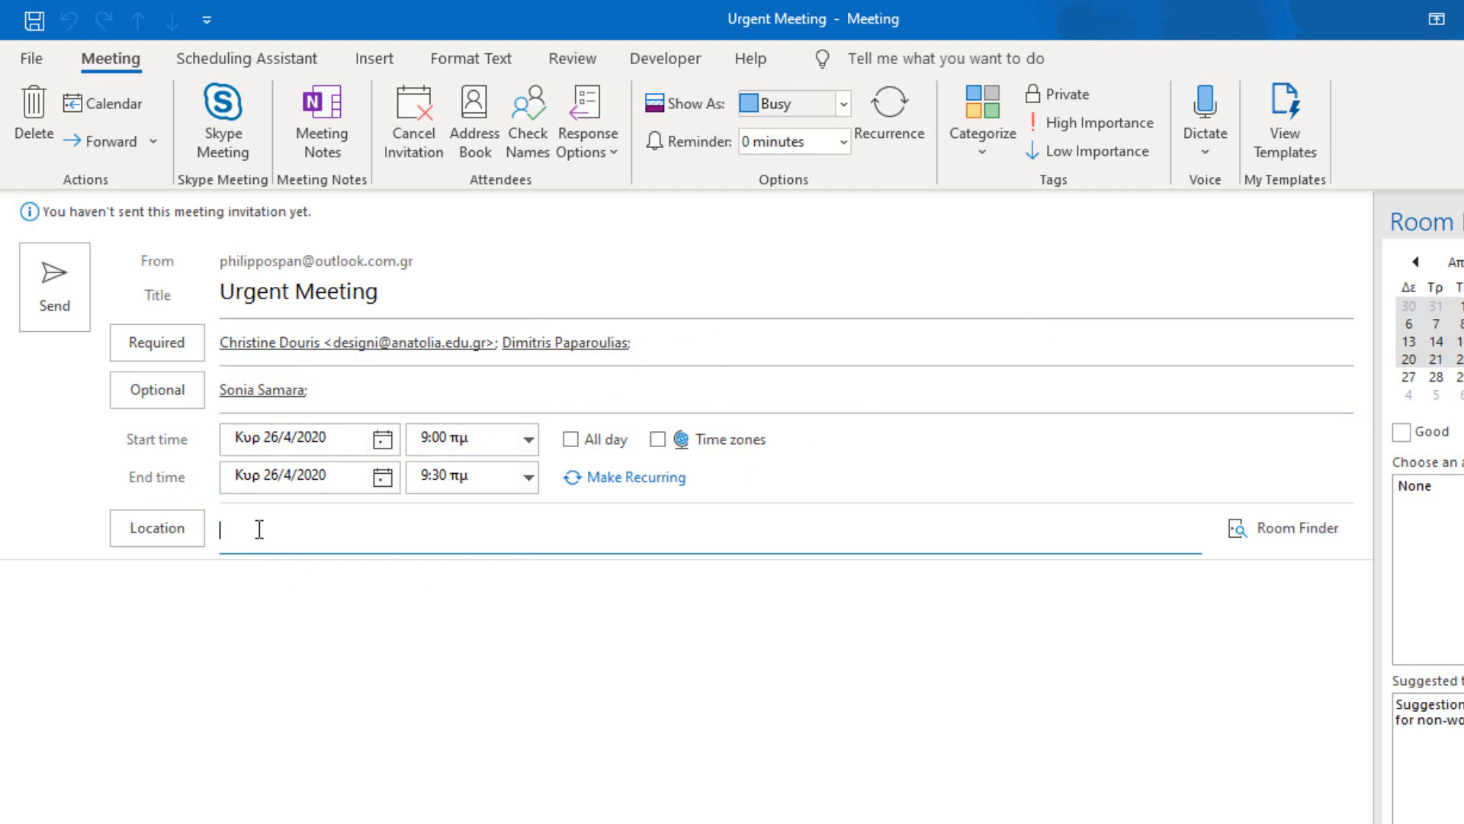
Step: Pick KAPI Kassandrinou from the location suggestions after typing 'k'
type("k")
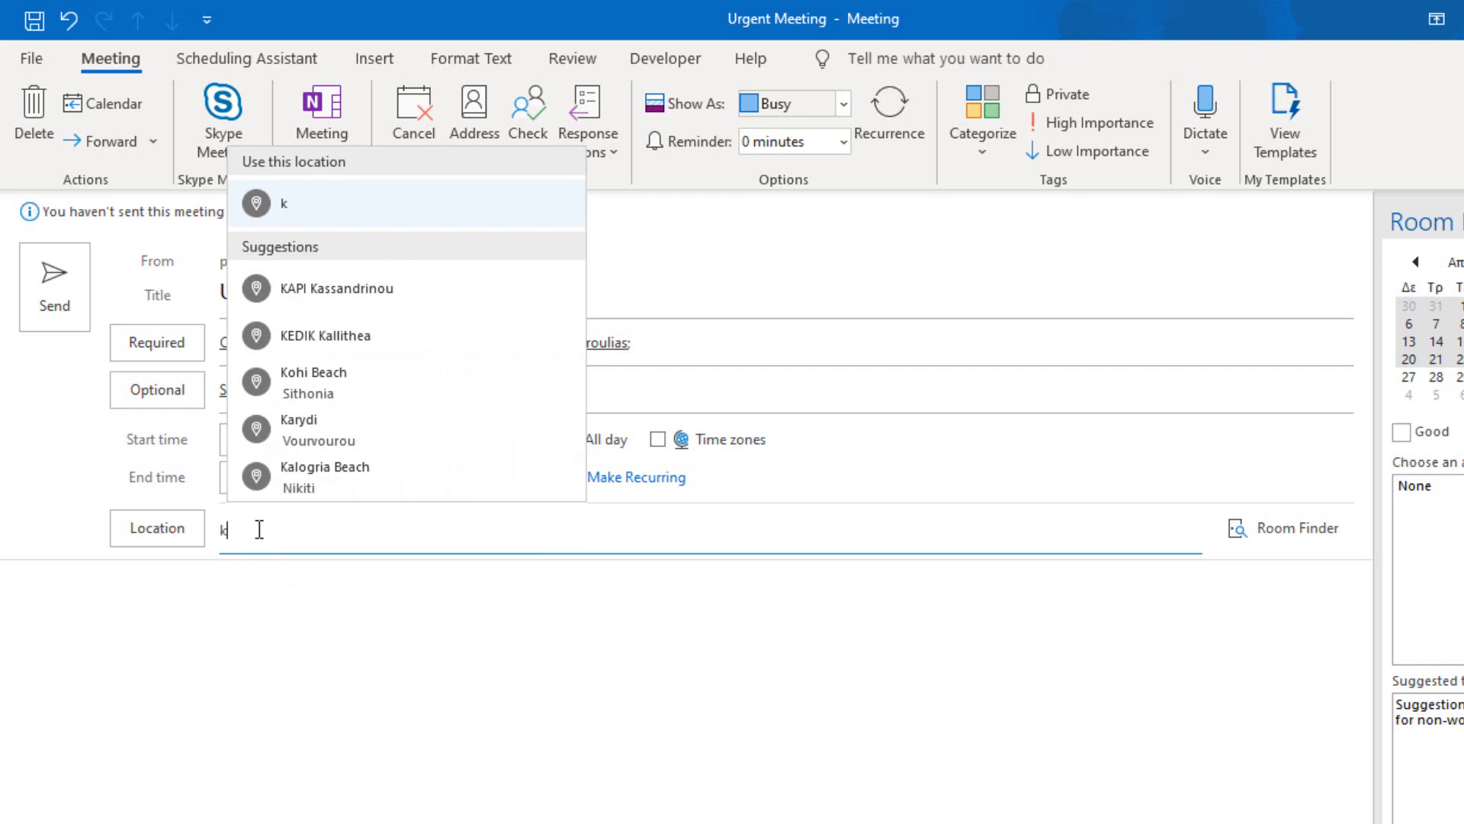
mouse_move(328, 296)
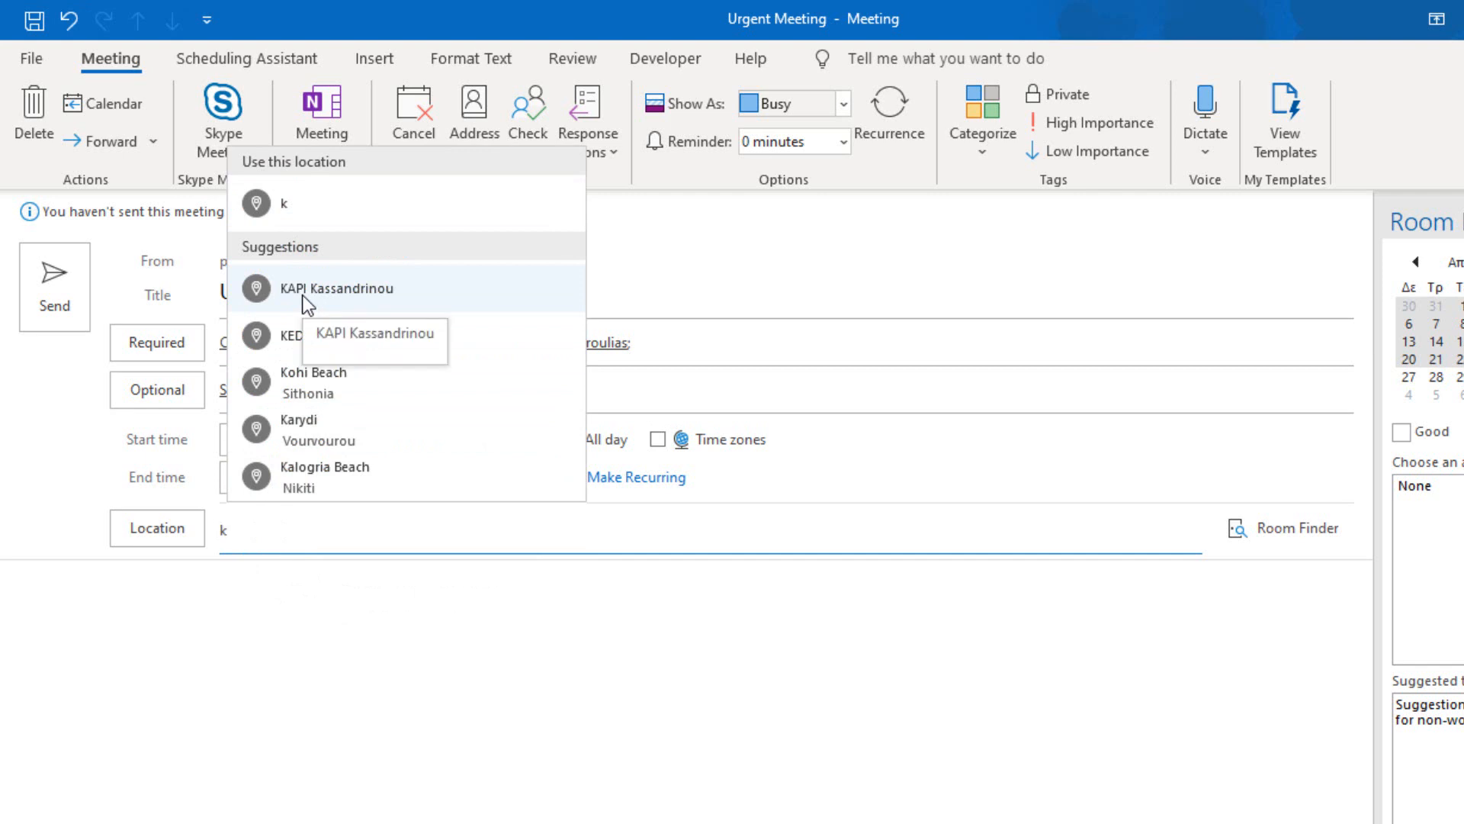
left_click(338, 287)
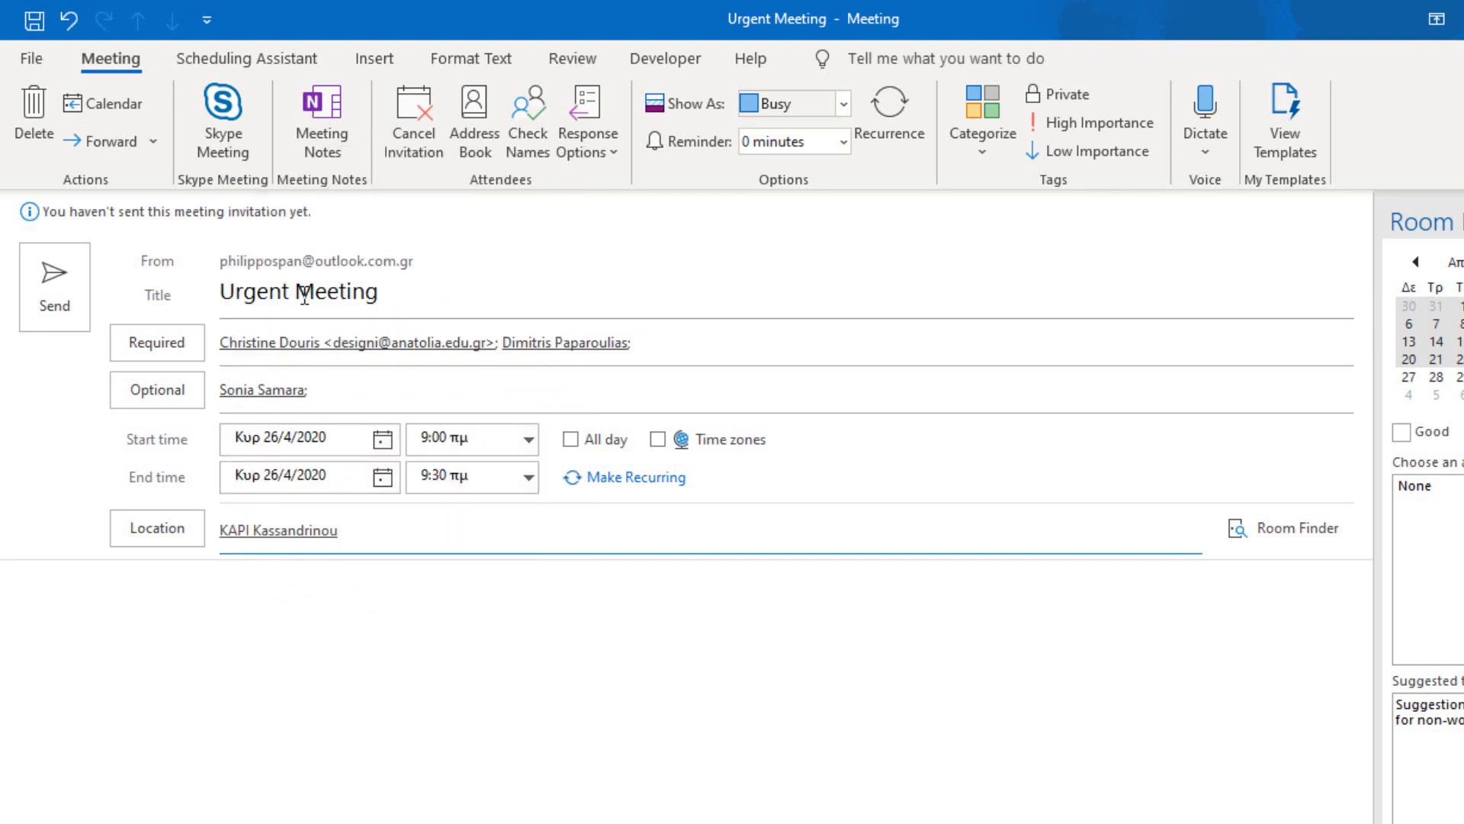
left_click(317, 529)
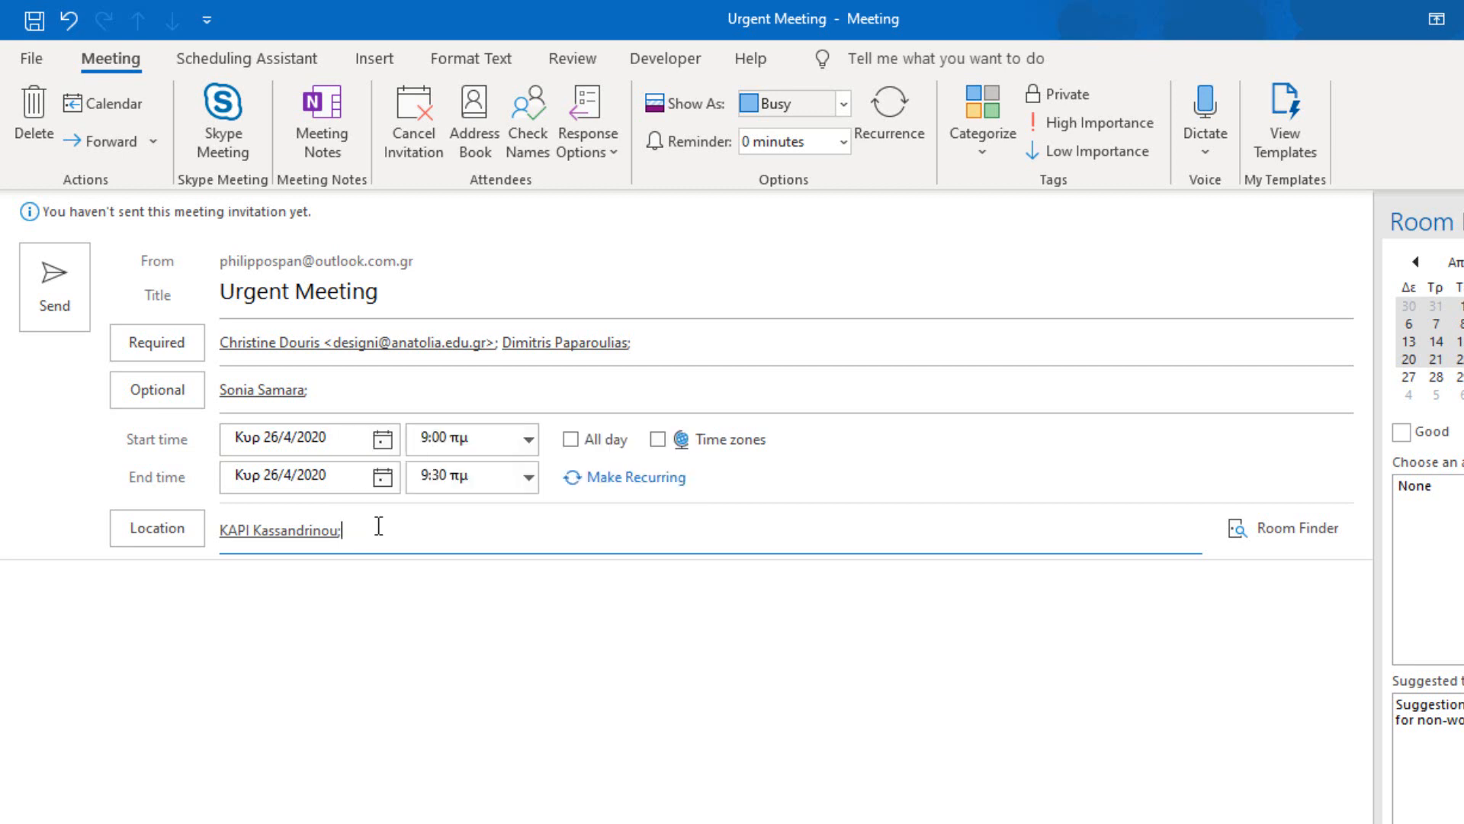
Step: Type 'pa' as a second location to bring up matching place suggestions
type("p")
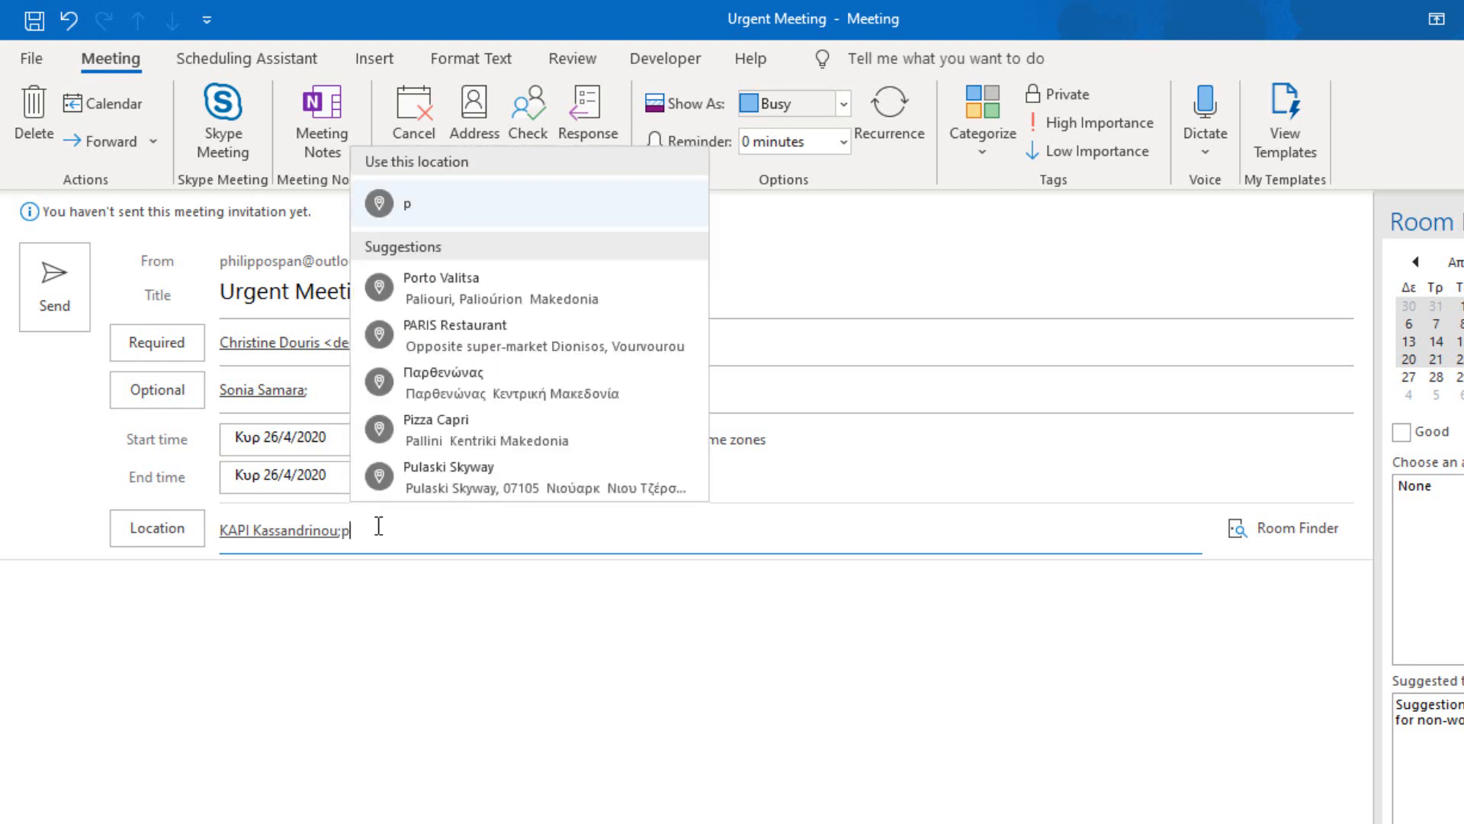
type("a")
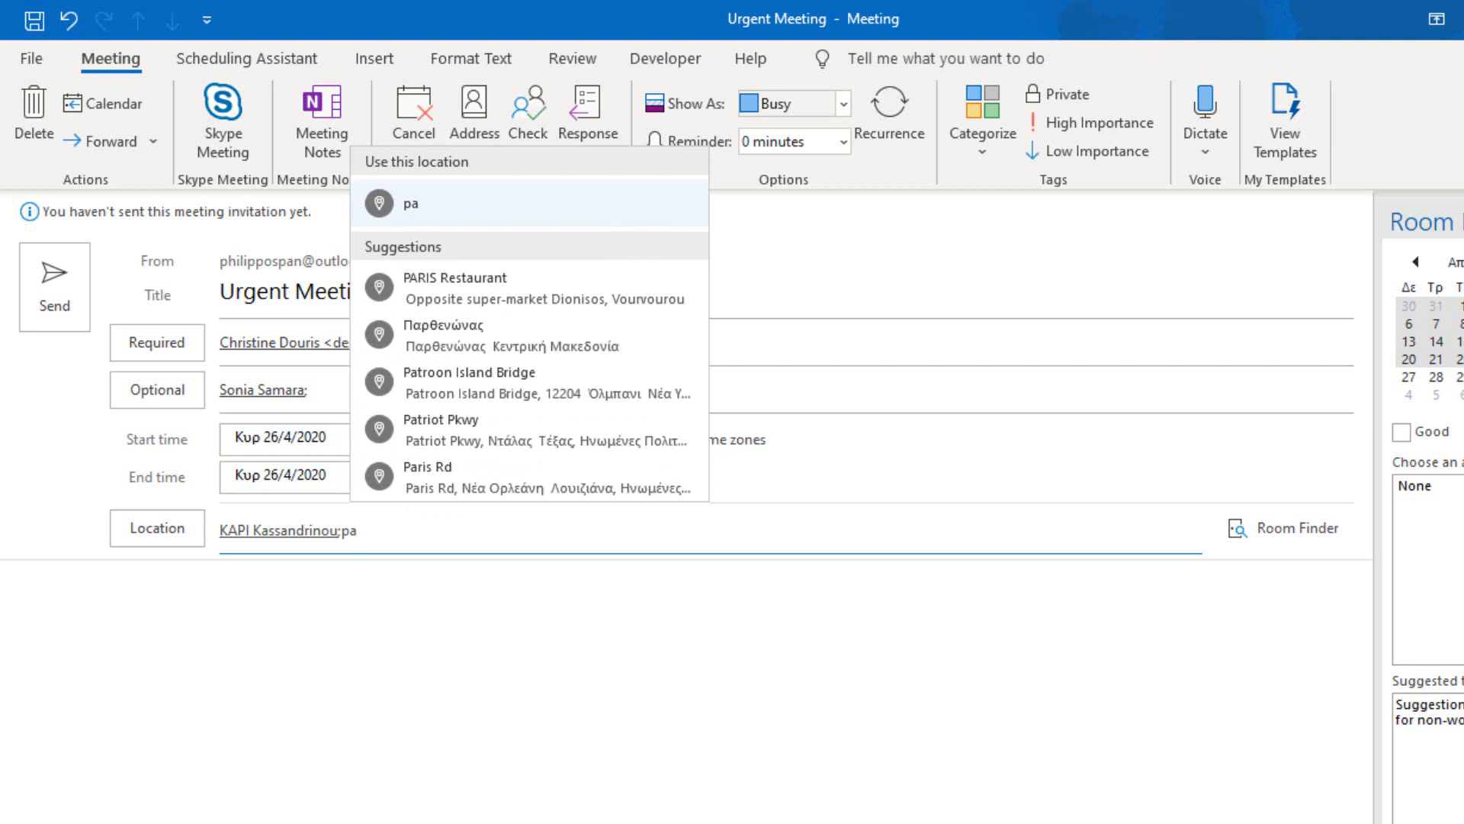
mouse_move(466, 344)
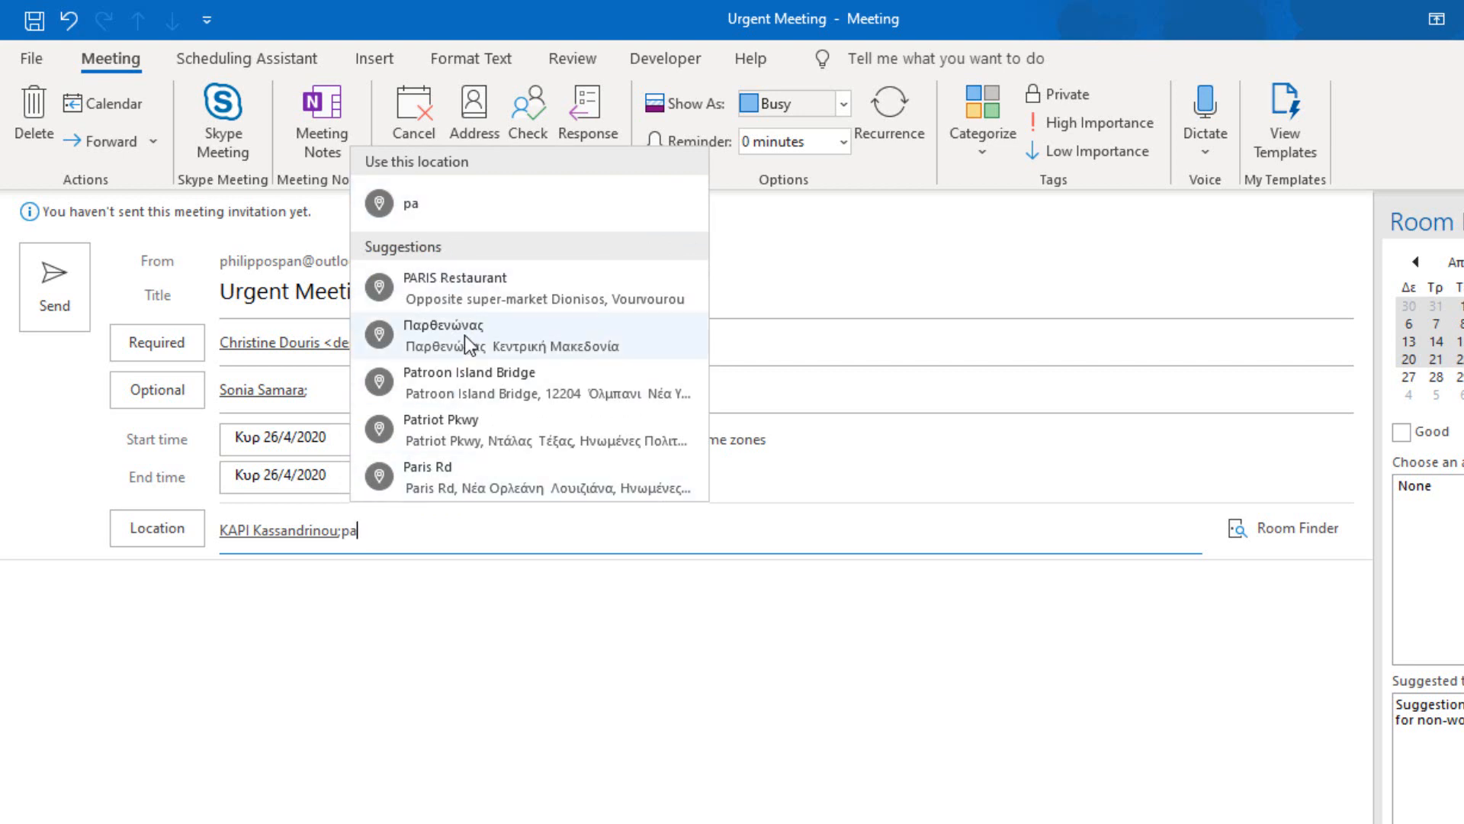
mouse_move(458, 383)
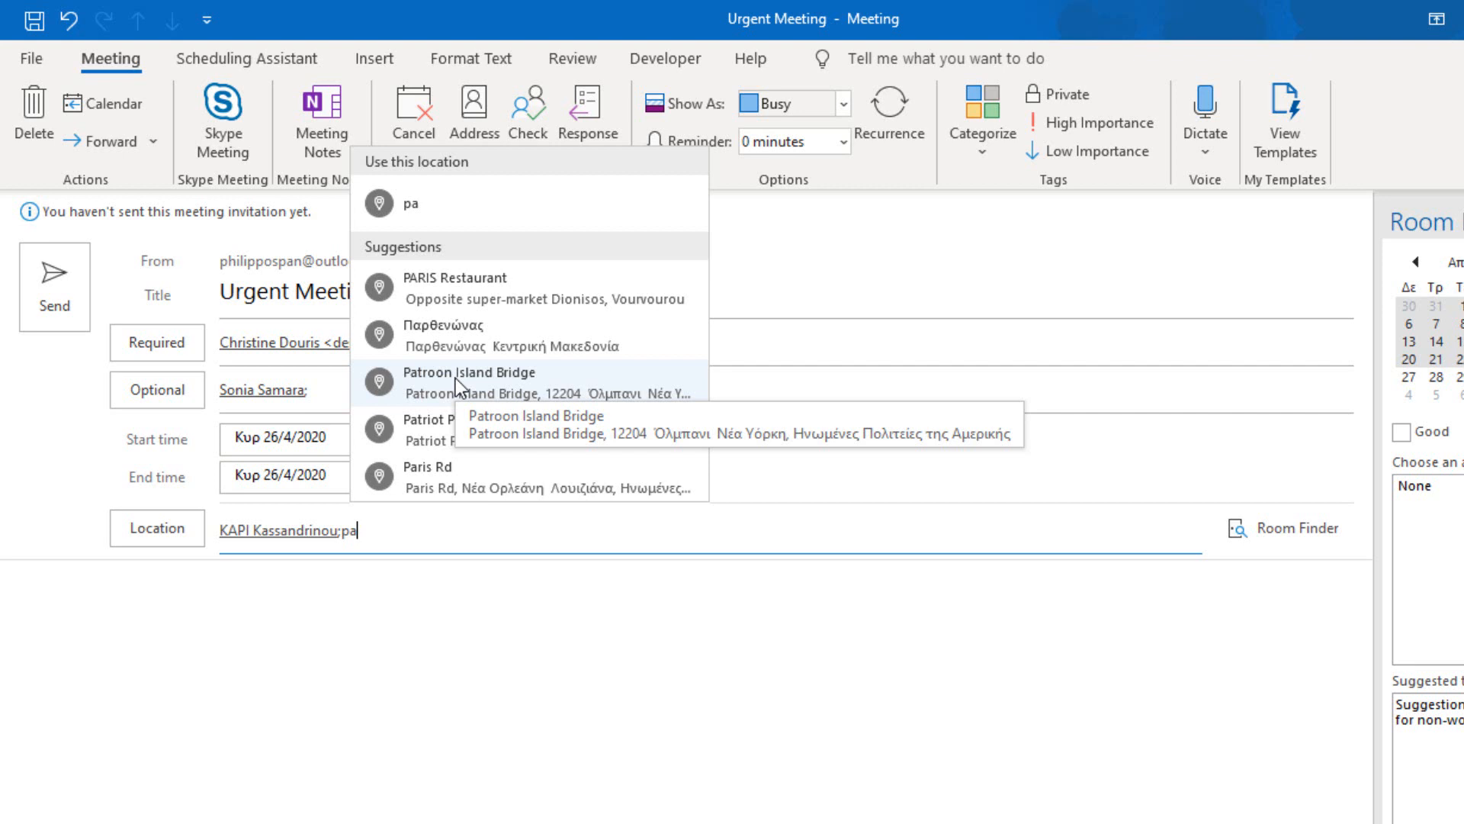
mouse_move(430, 235)
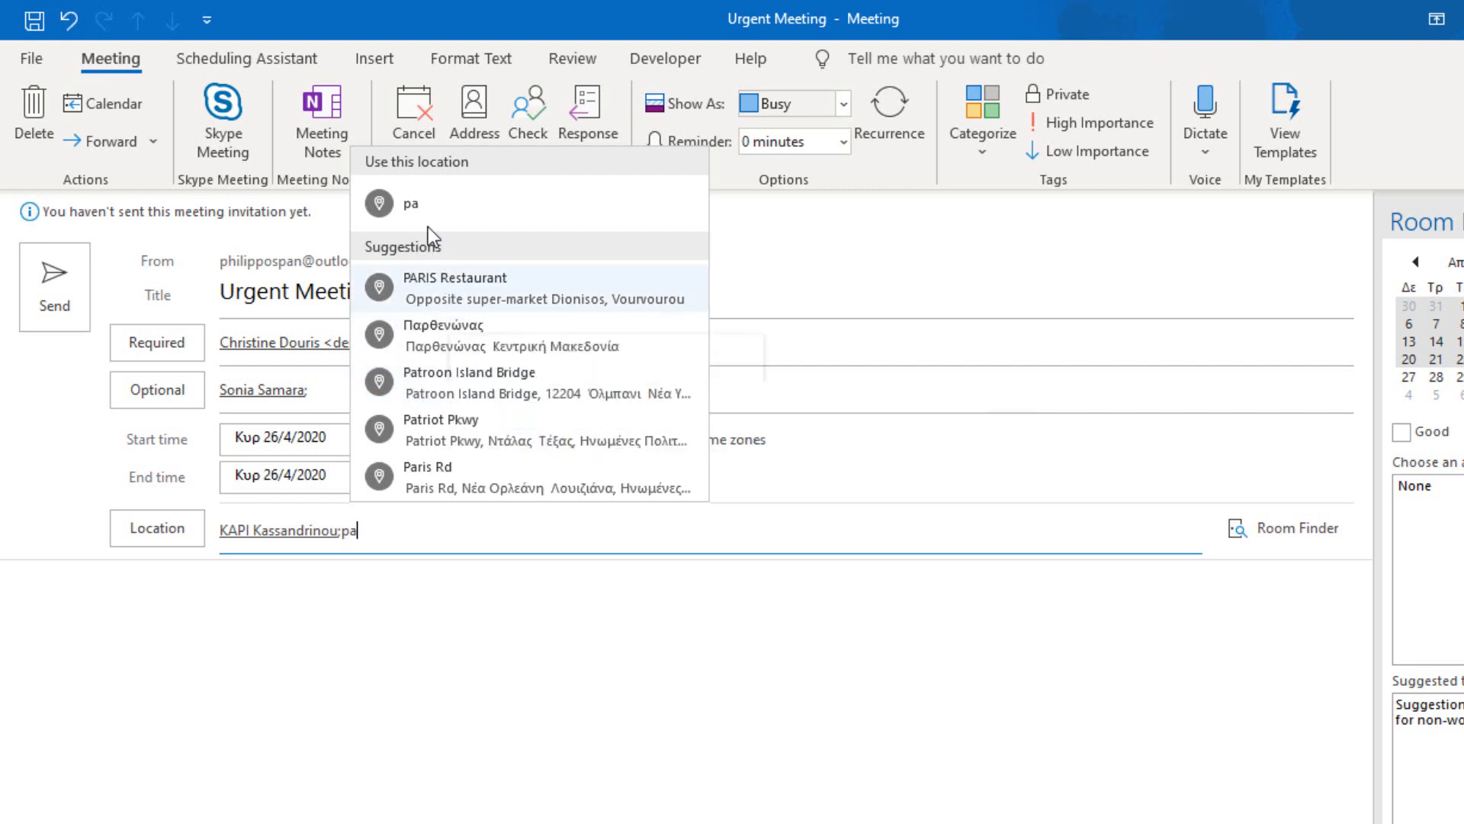
mouse_move(421, 224)
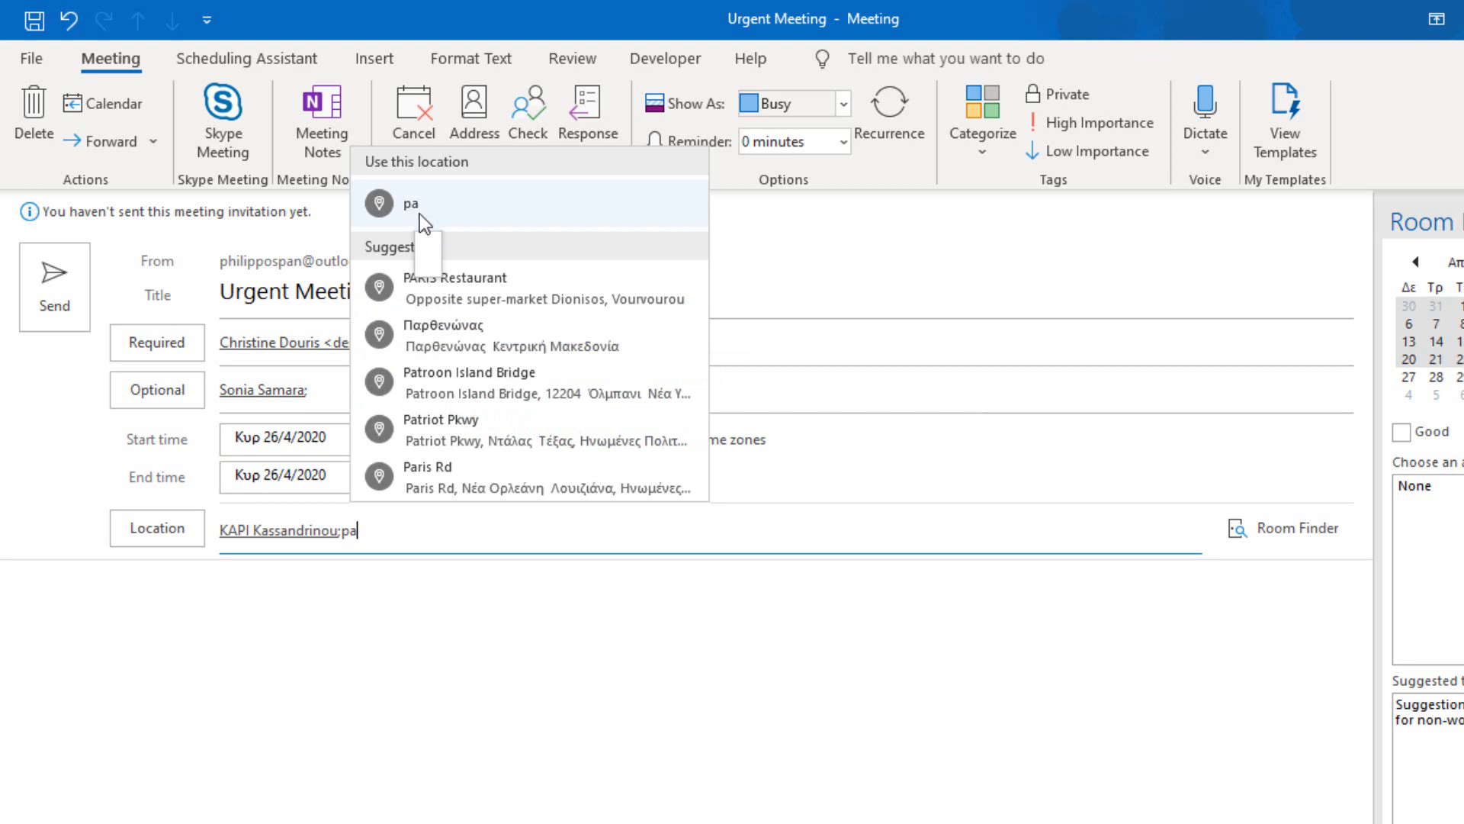
mouse_move(499, 350)
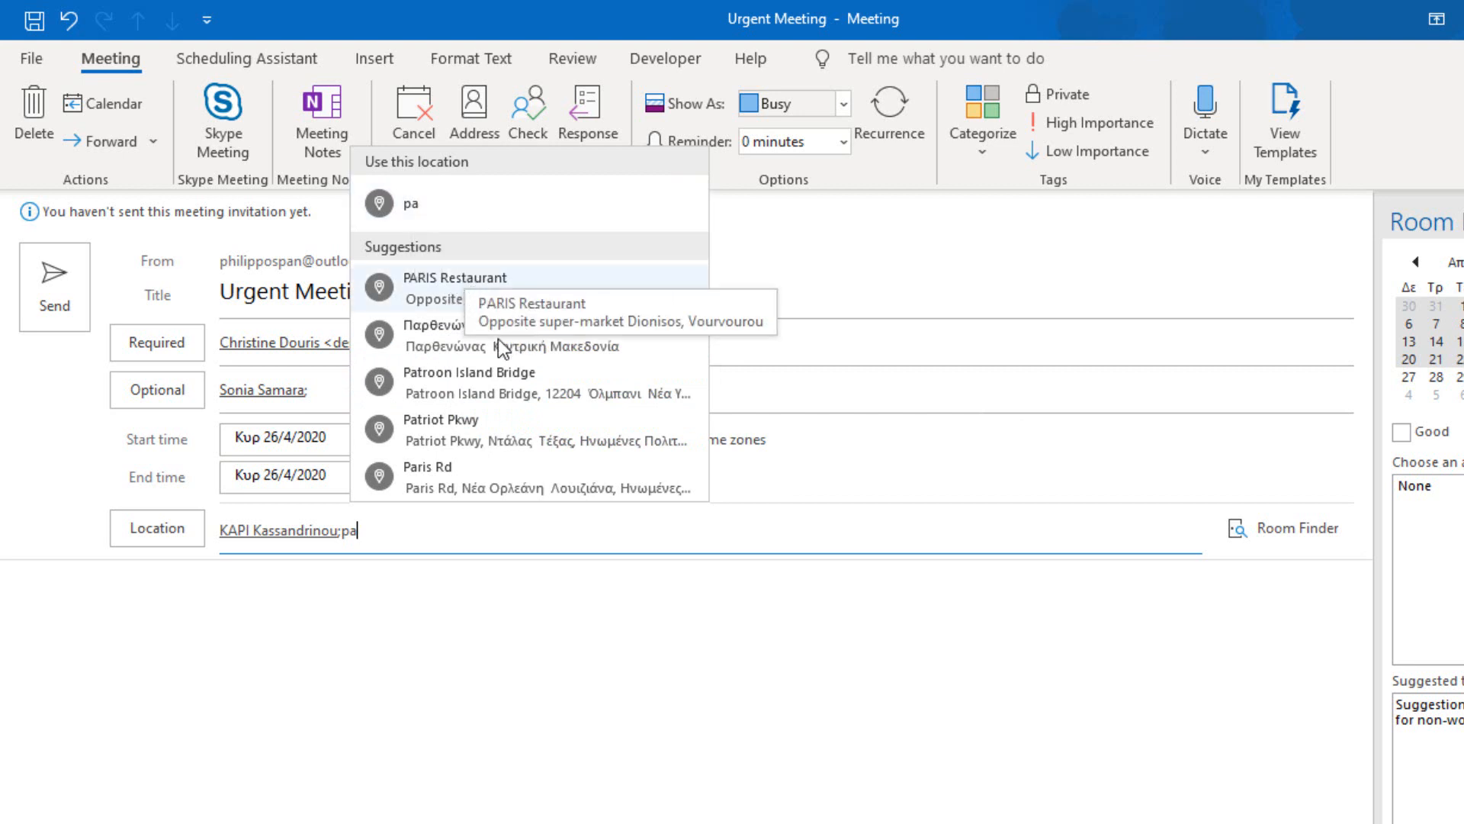
mouse_move(449, 382)
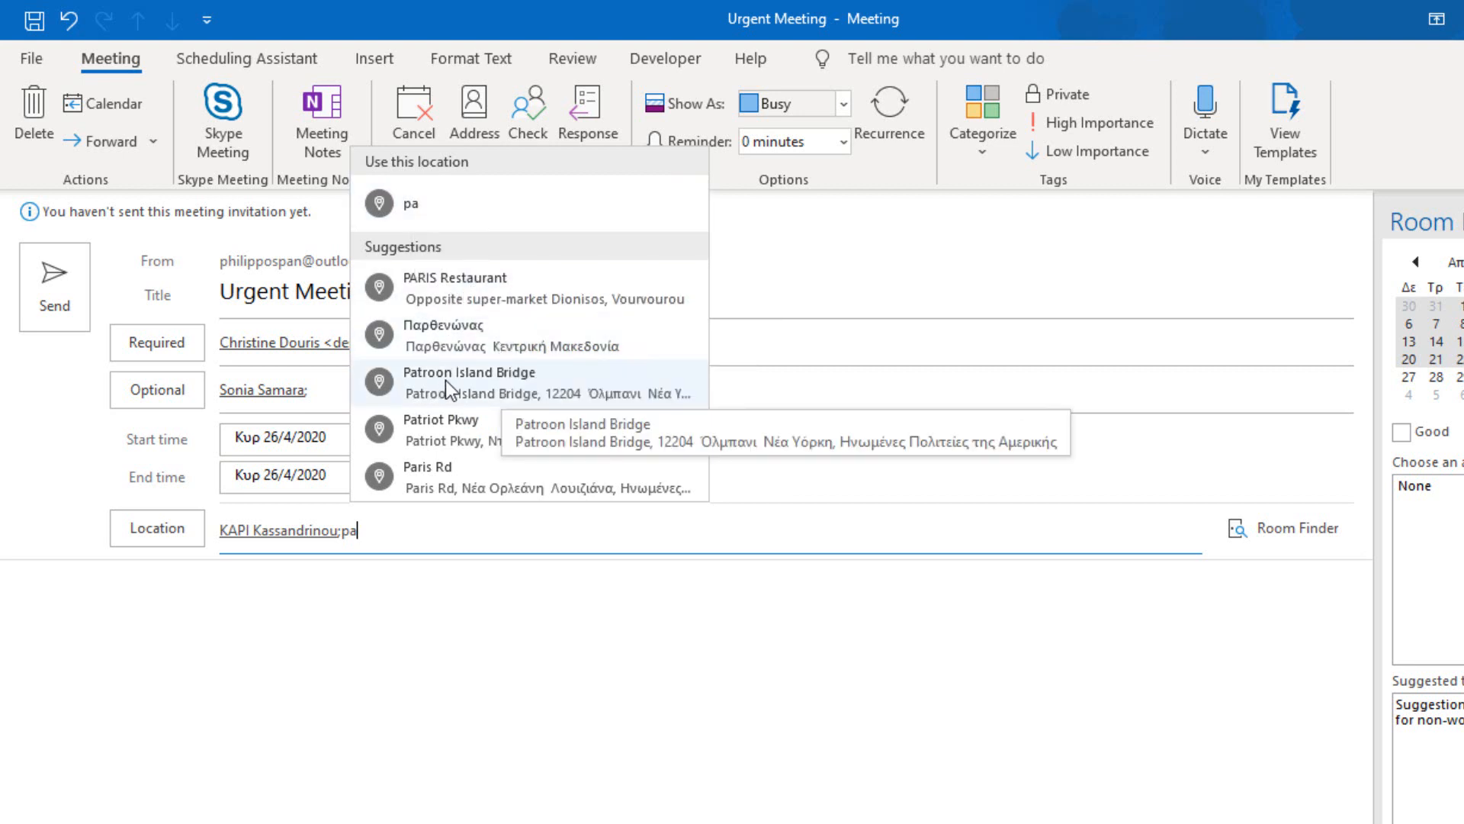
mouse_move(502, 402)
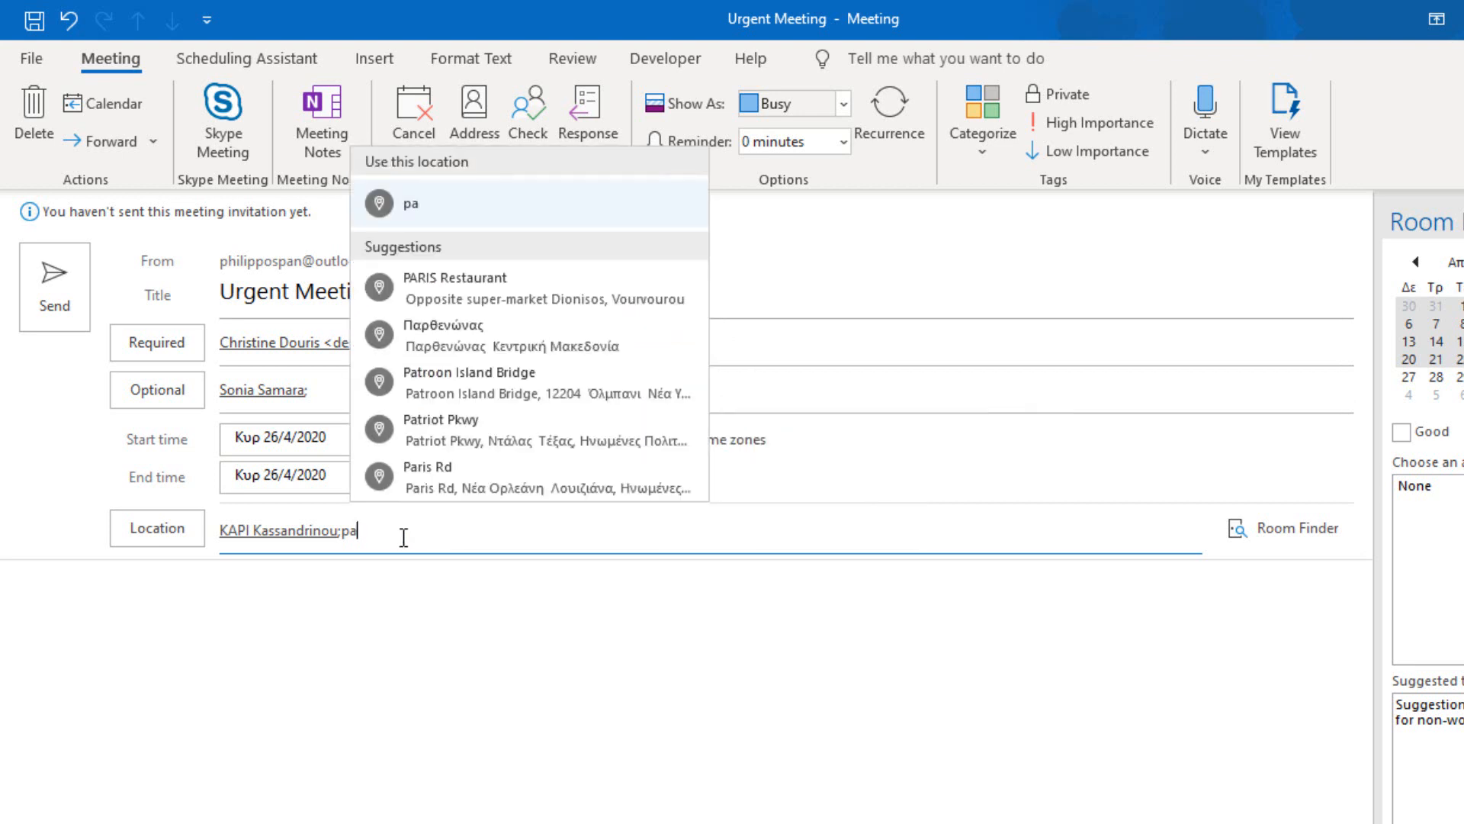
mouse_move(453, 612)
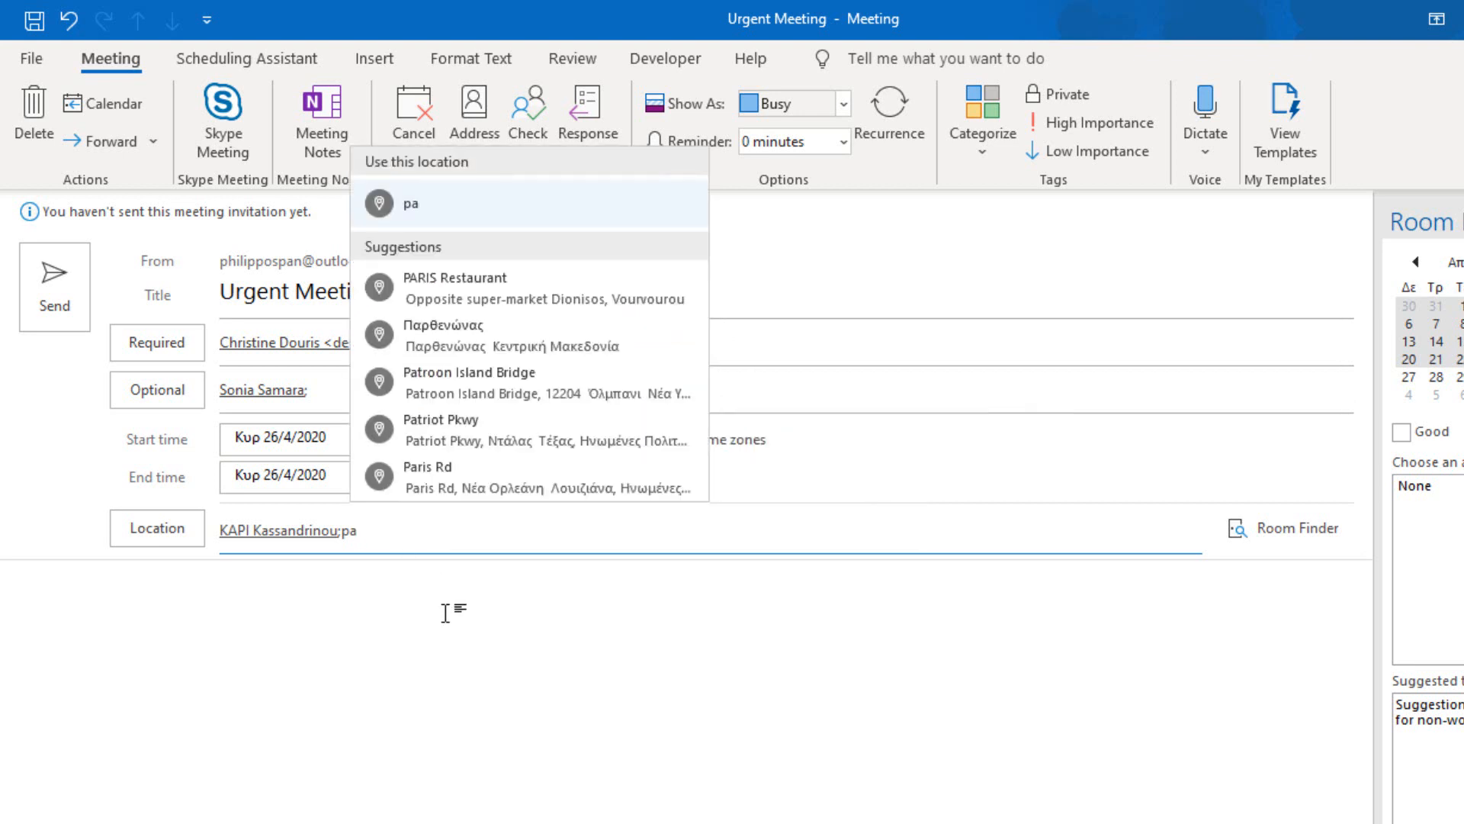